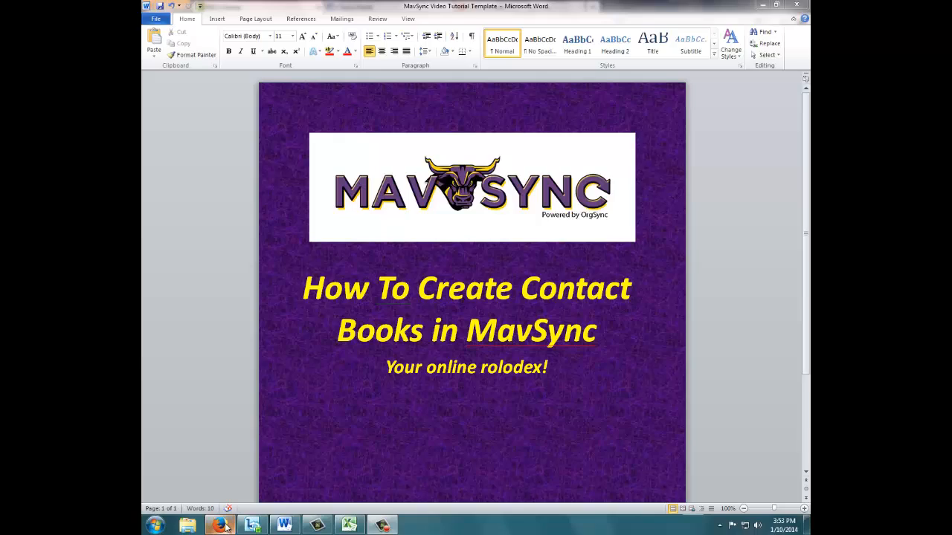
Bring Firefox forward to show the RSO group home page in OrgSync
click(219, 524)
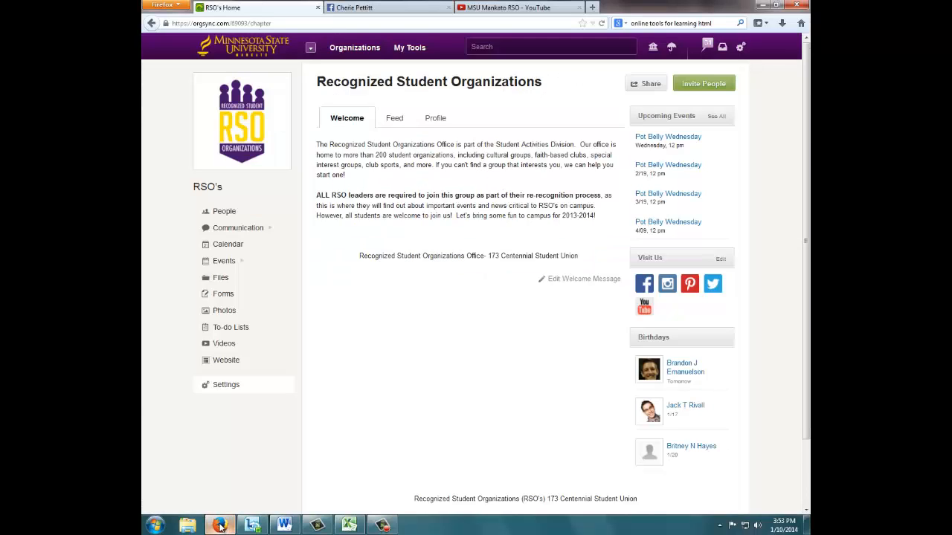
mouse_move(229, 415)
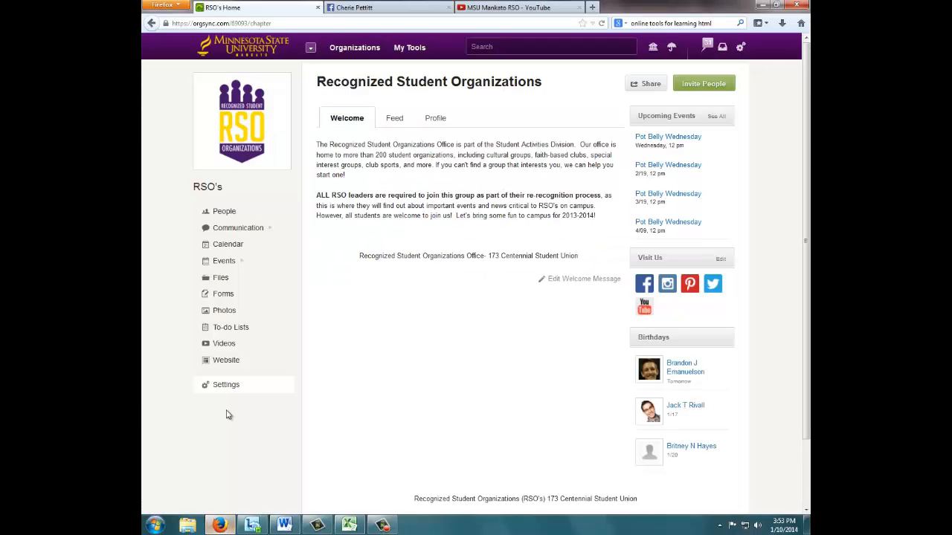
mouse_move(226, 385)
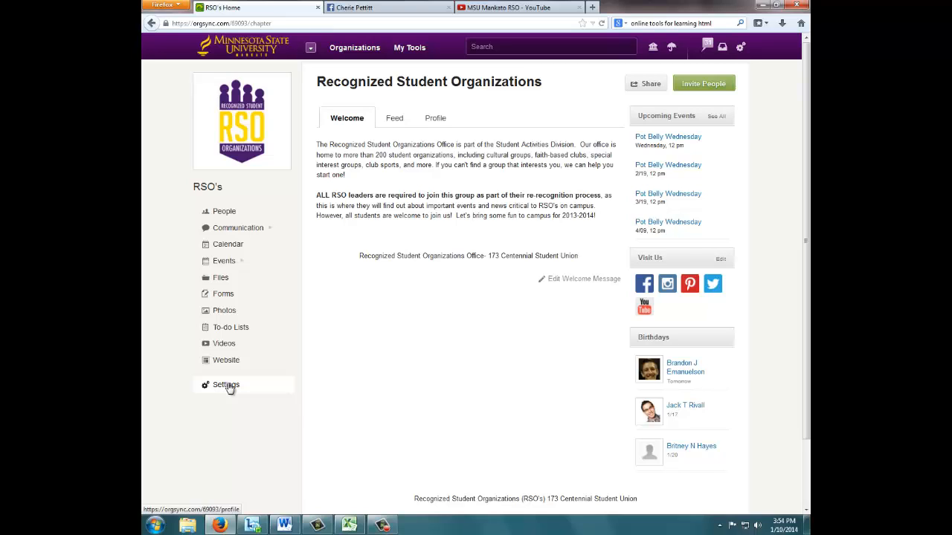
mouse_move(220, 389)
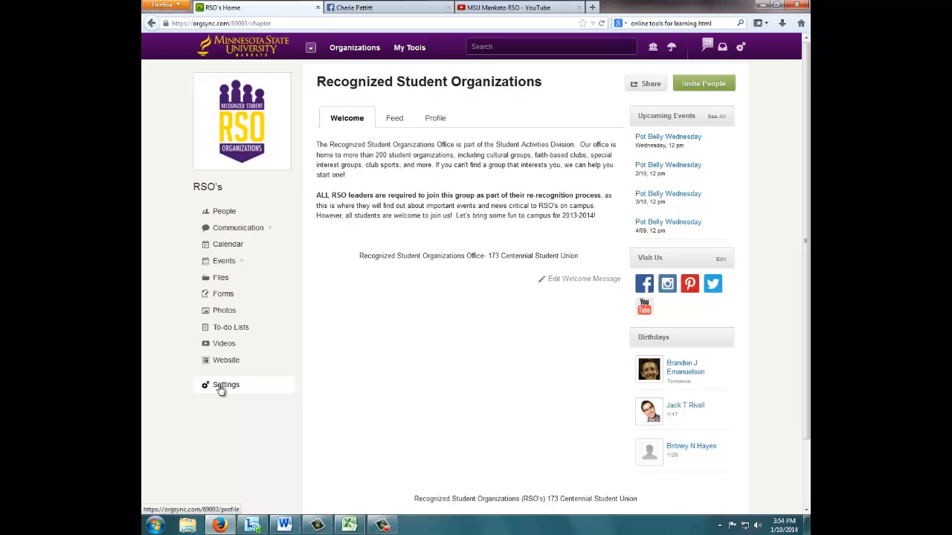
In Settings > Permissions, enable Contact Books with View Only default access and save
click(225, 384)
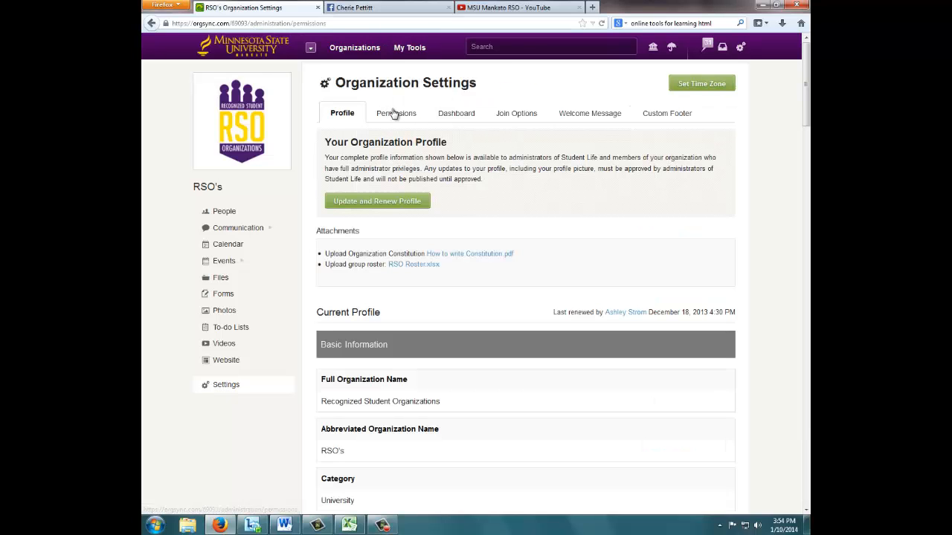
click(395, 113)
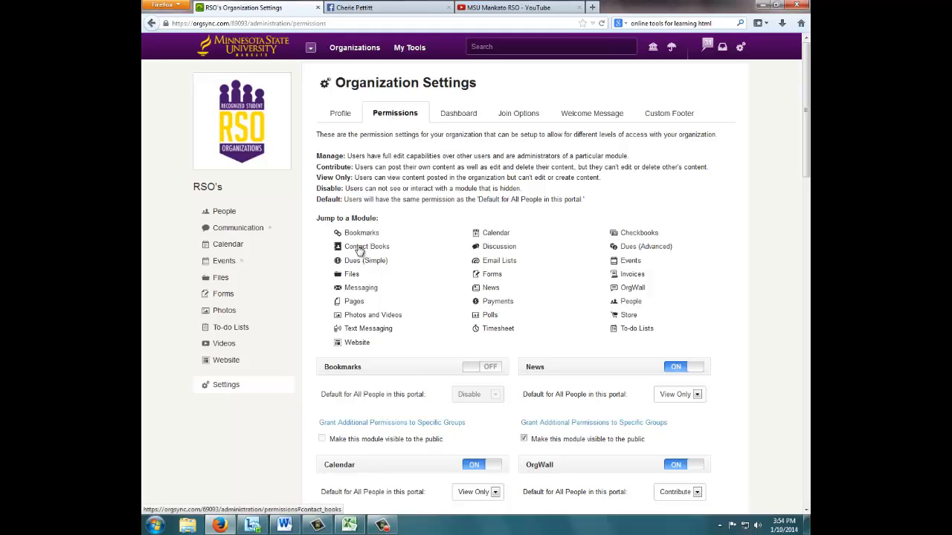
scroll(down, 3)
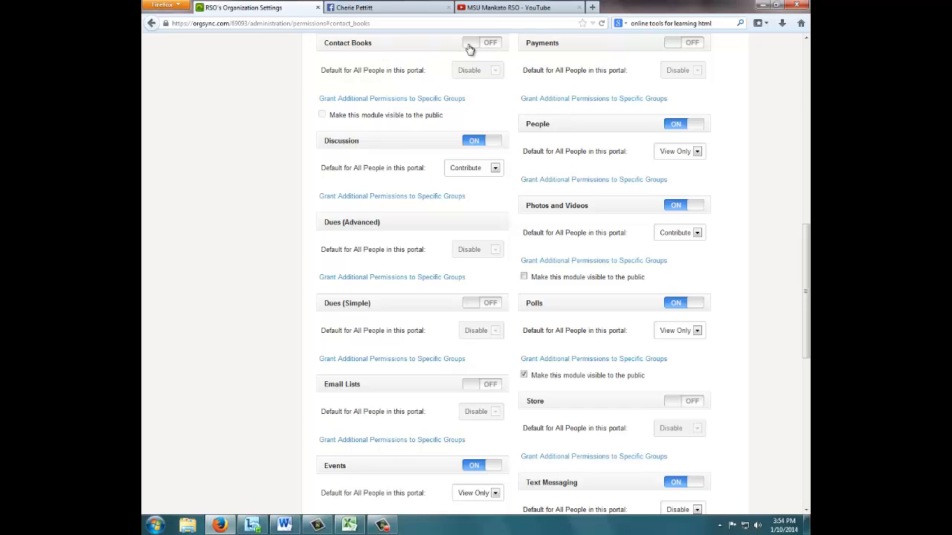
click(470, 42)
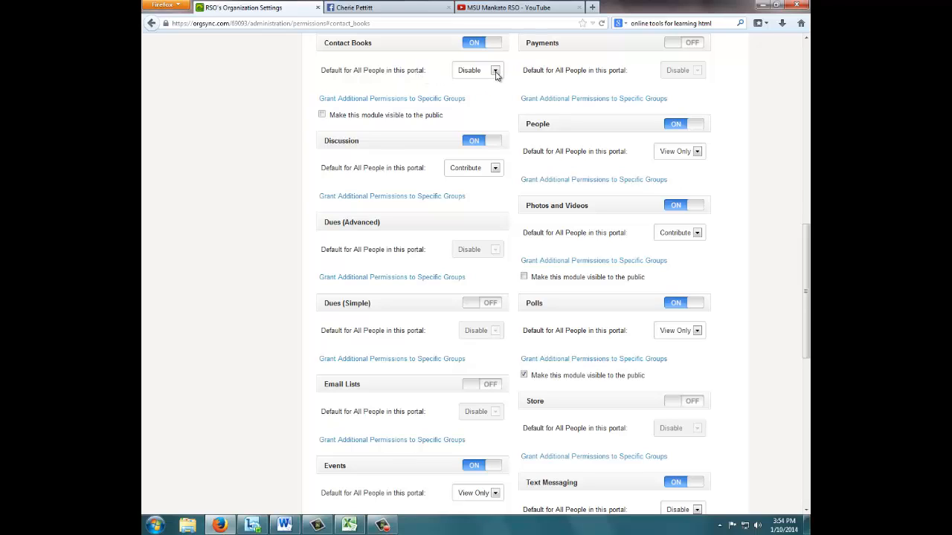
click(473, 70)
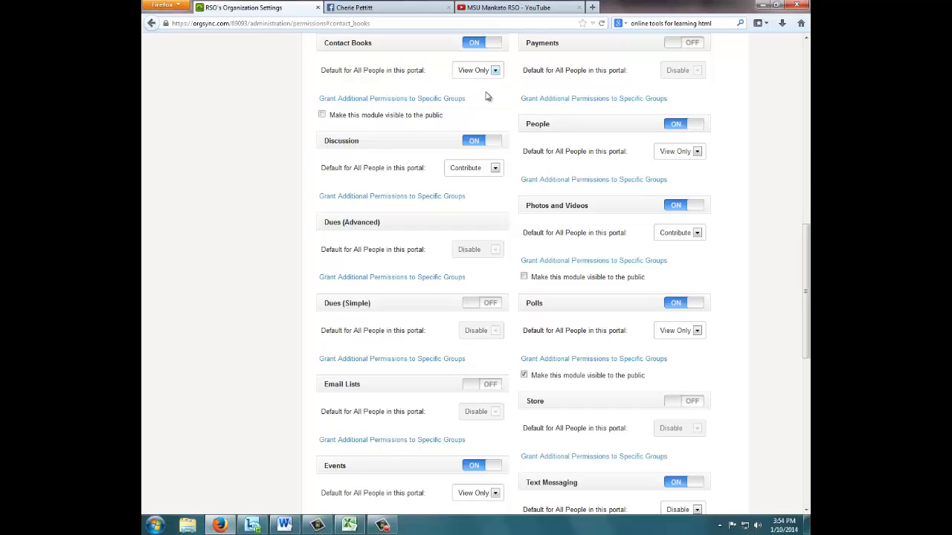
scroll(down, 3)
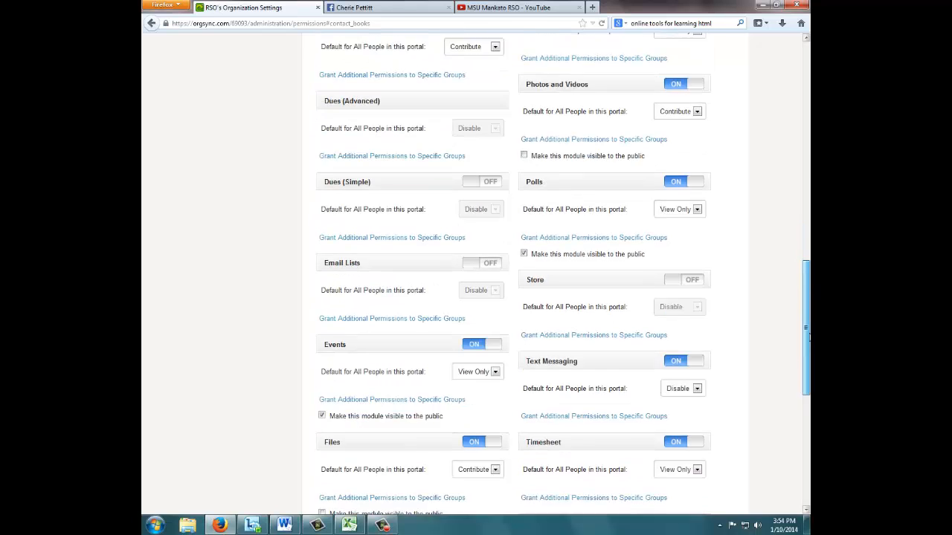
scroll(down, 3)
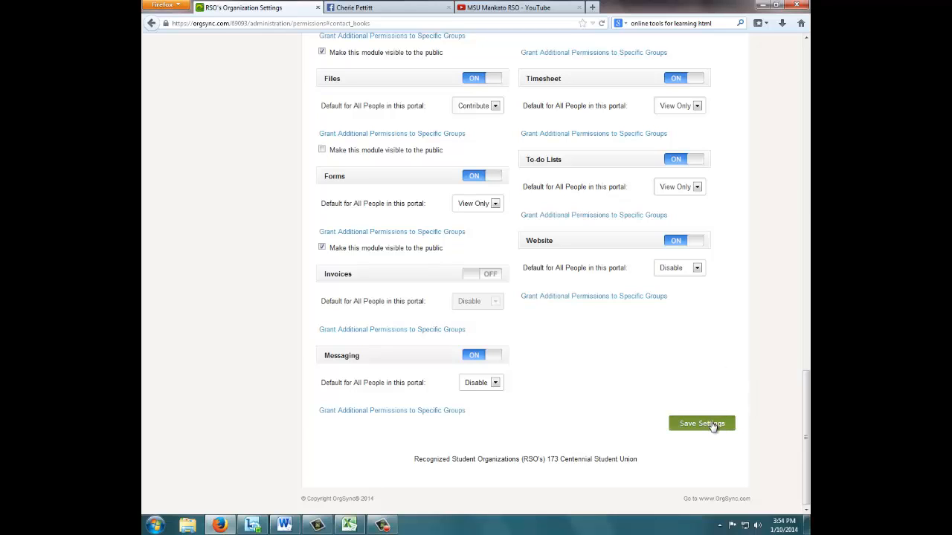
click(701, 423)
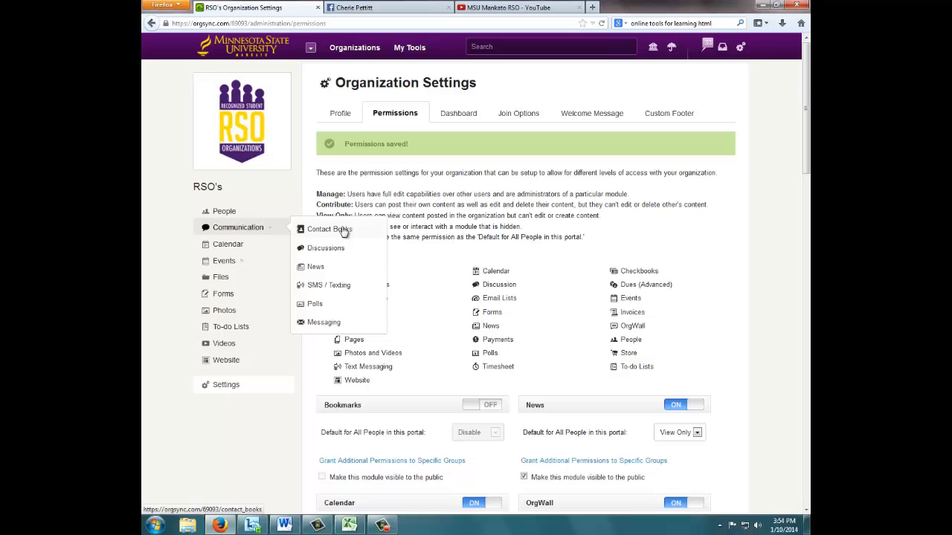
Start a new contact book named 'On-Campus Resources'
click(330, 229)
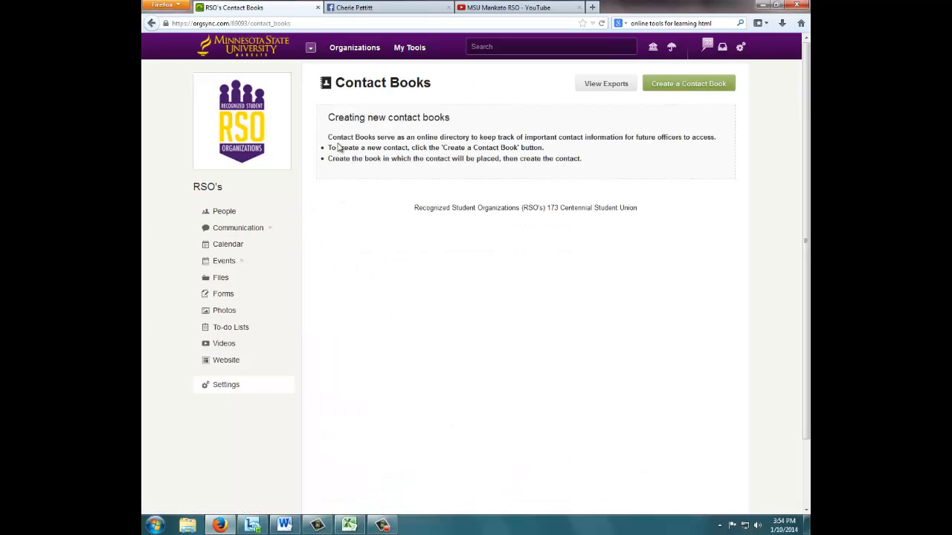
mouse_move(526, 124)
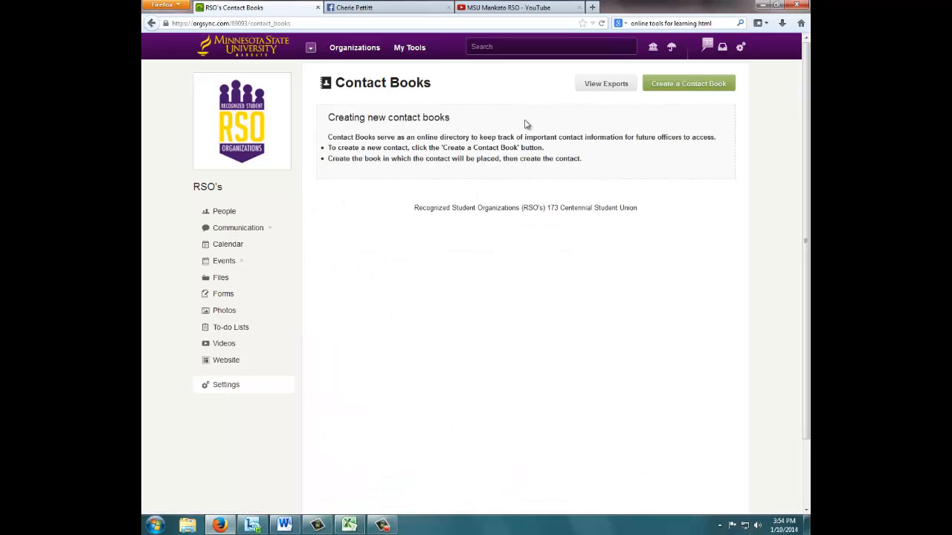
mouse_move(406, 180)
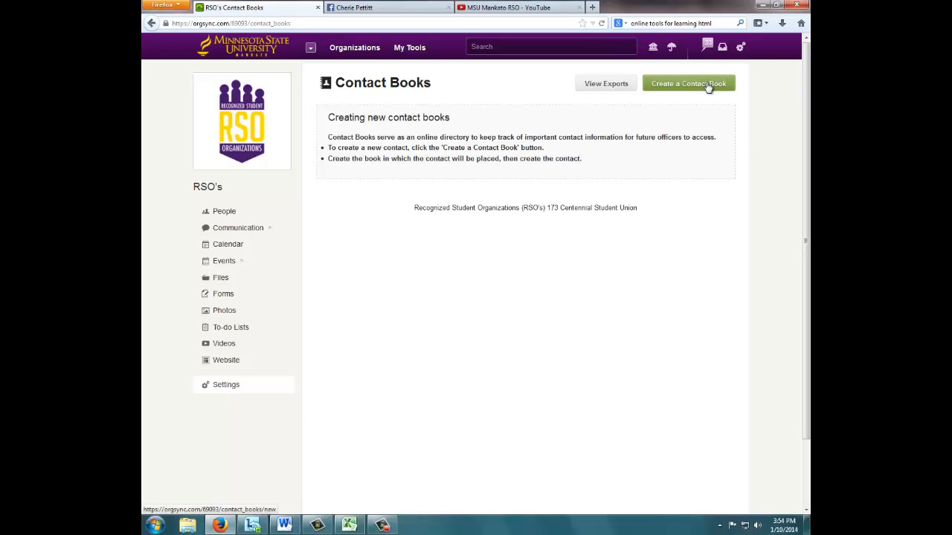
click(687, 84)
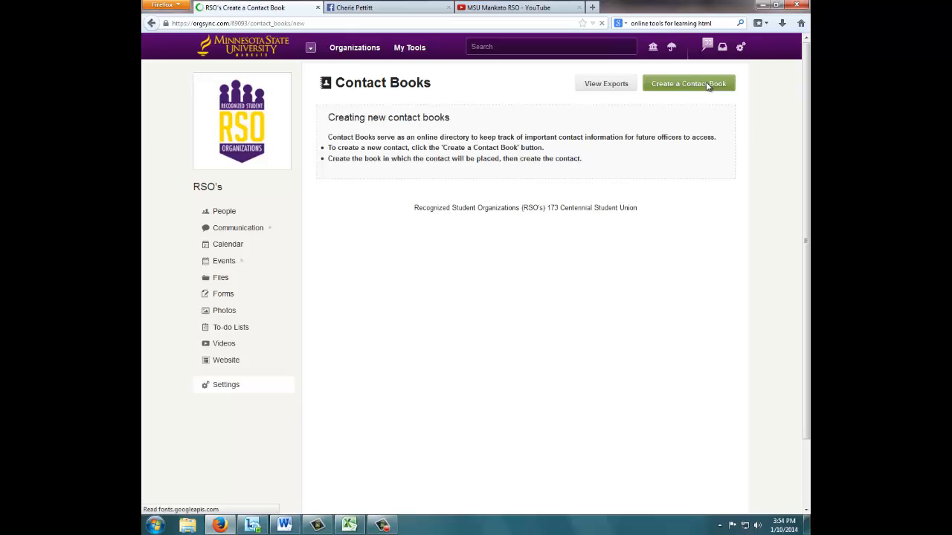
click(688, 83)
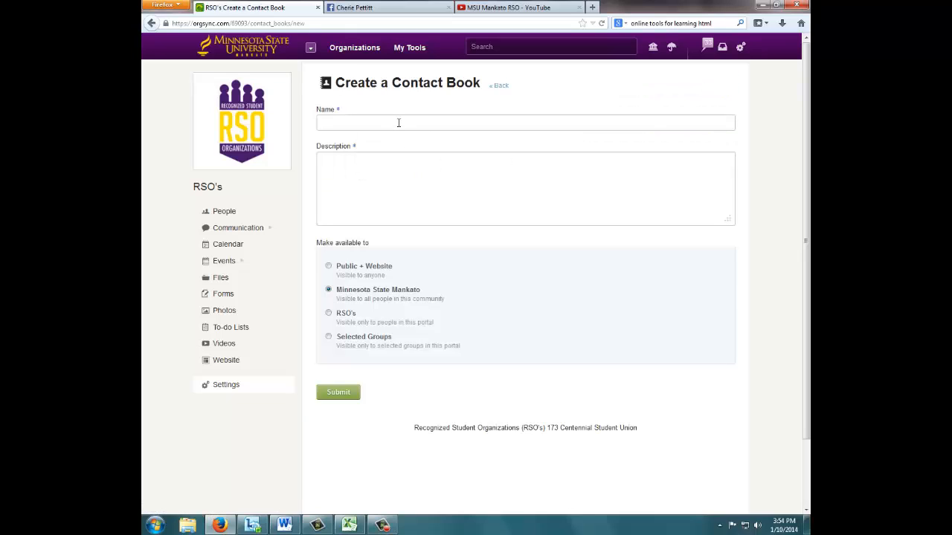
text(On C)
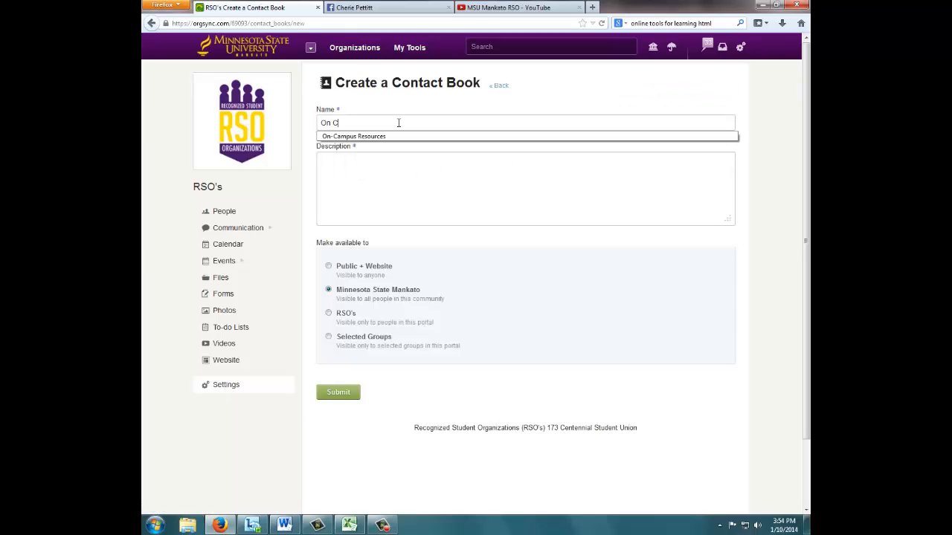
Describe it as a list of people we work with on campus, limit it to RSO's, and submit
click(354, 137)
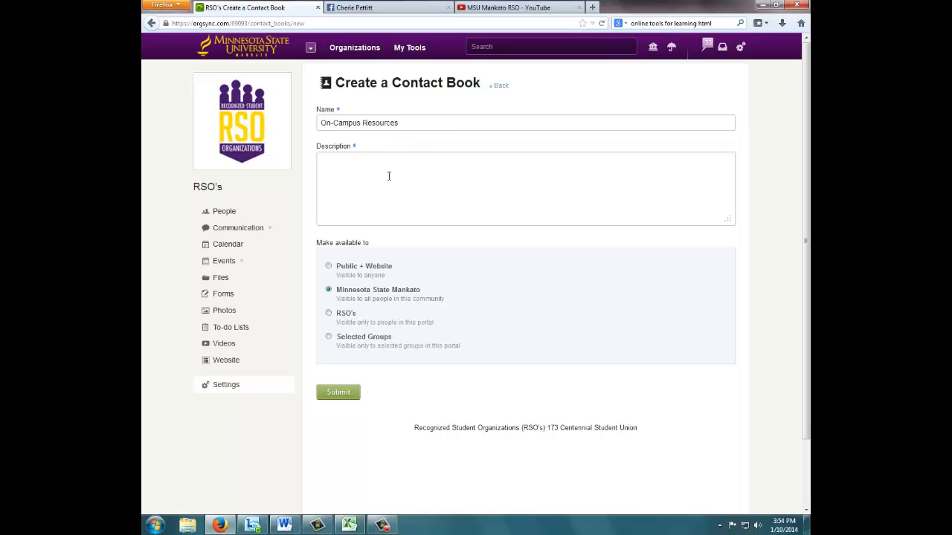
text(This)
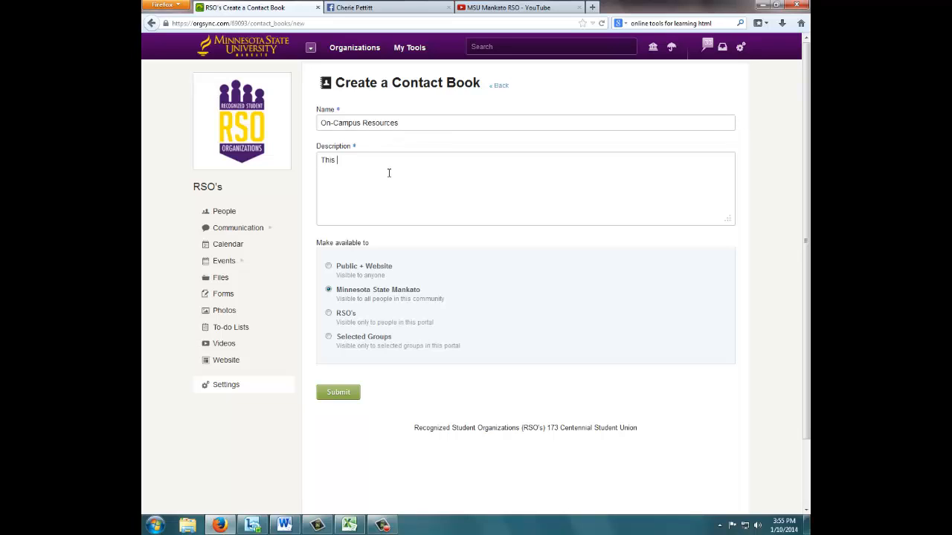
text(is a list of all of the people we)
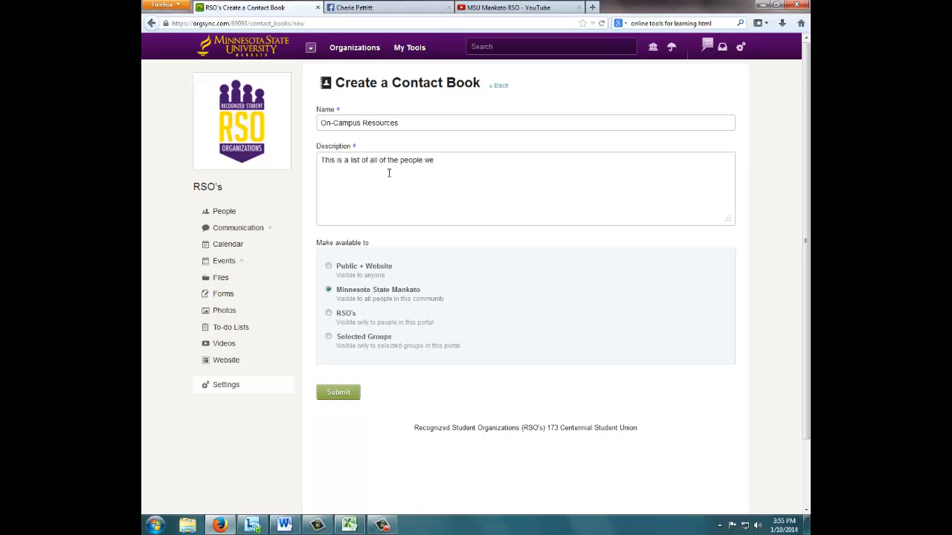
text(work with on cam)
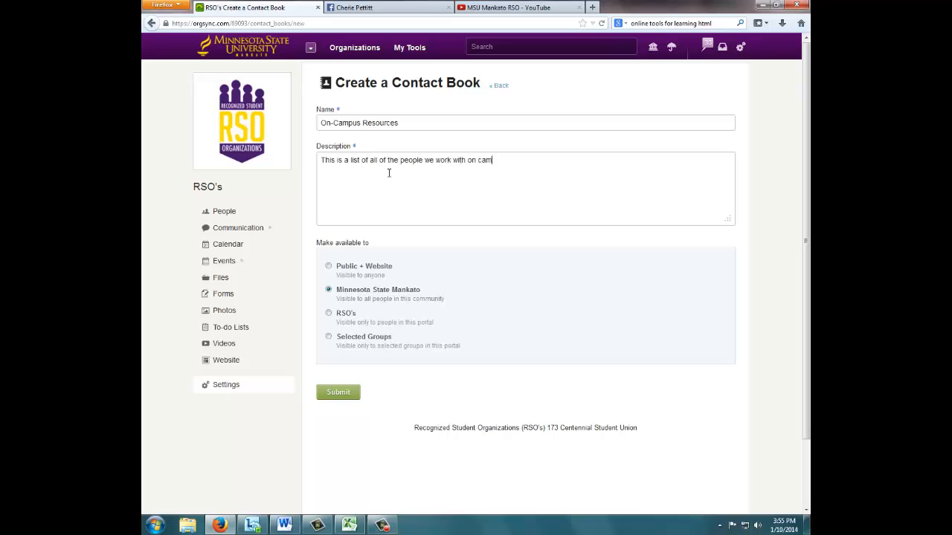
text(pus.)
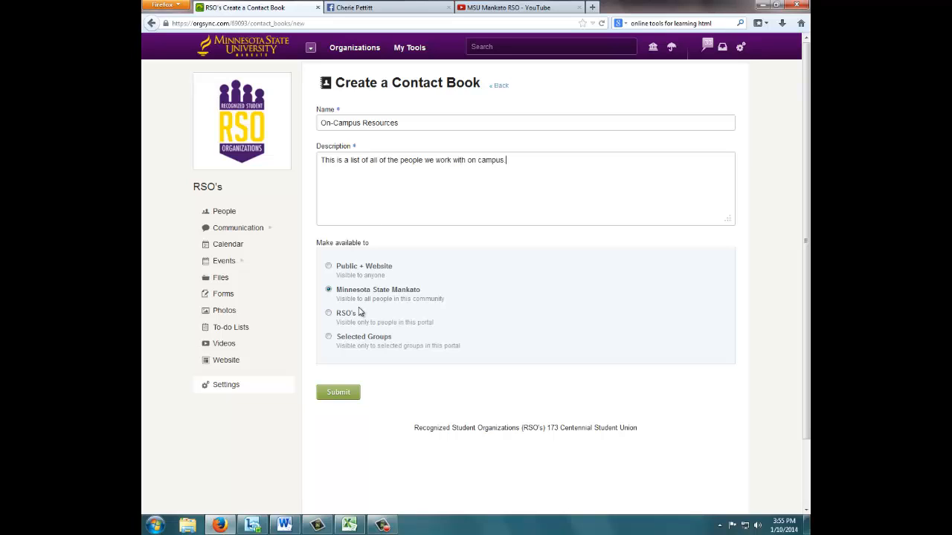
click(328, 313)
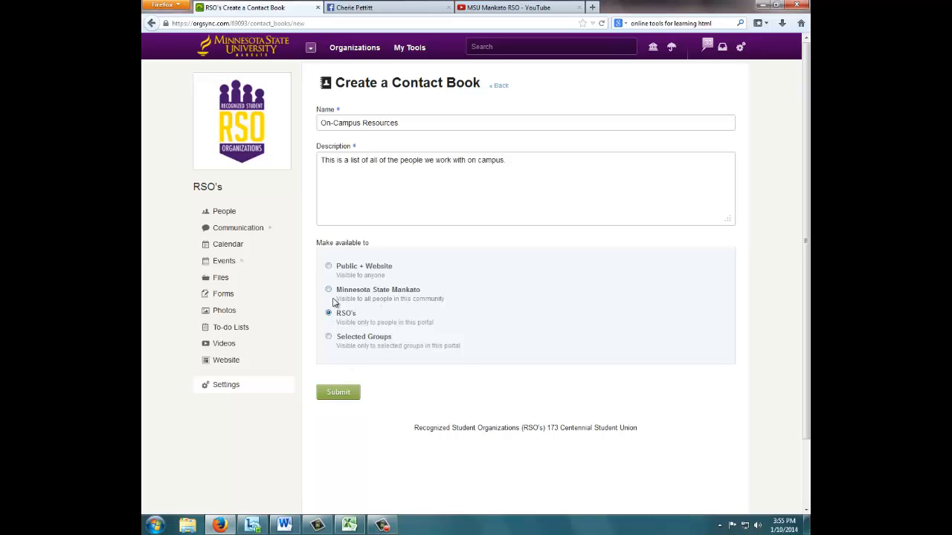
click(338, 391)
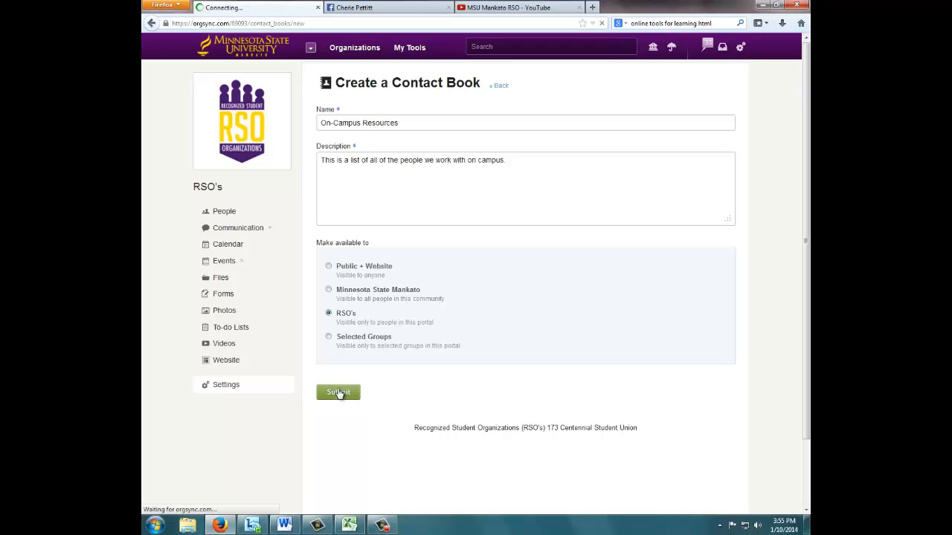
Submit the contact book and preview the CSV template from the import window
click(338, 392)
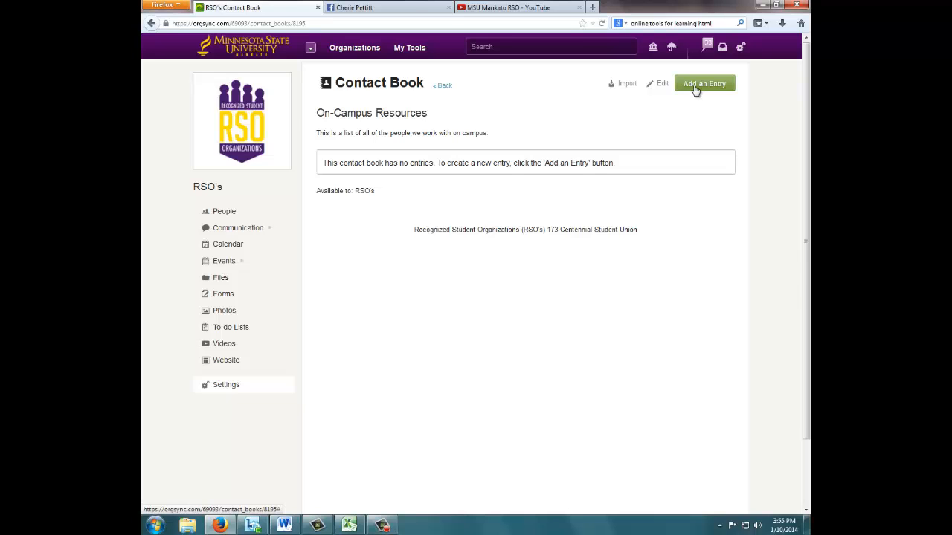
click(703, 83)
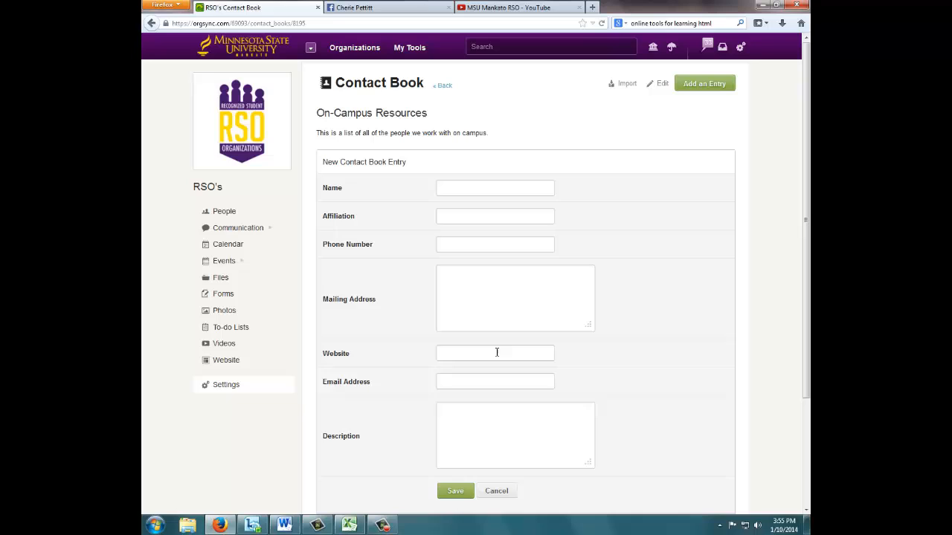
click(494, 353)
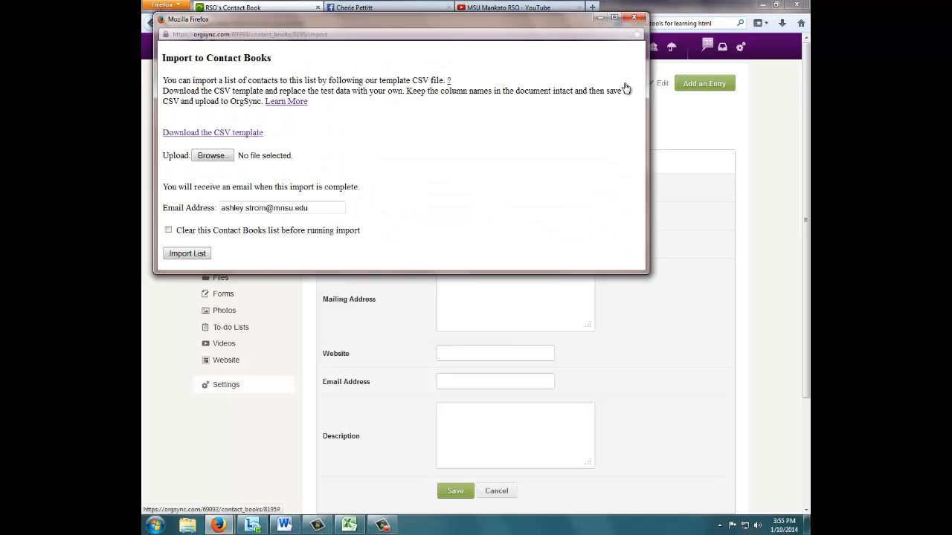
mouse_move(238, 136)
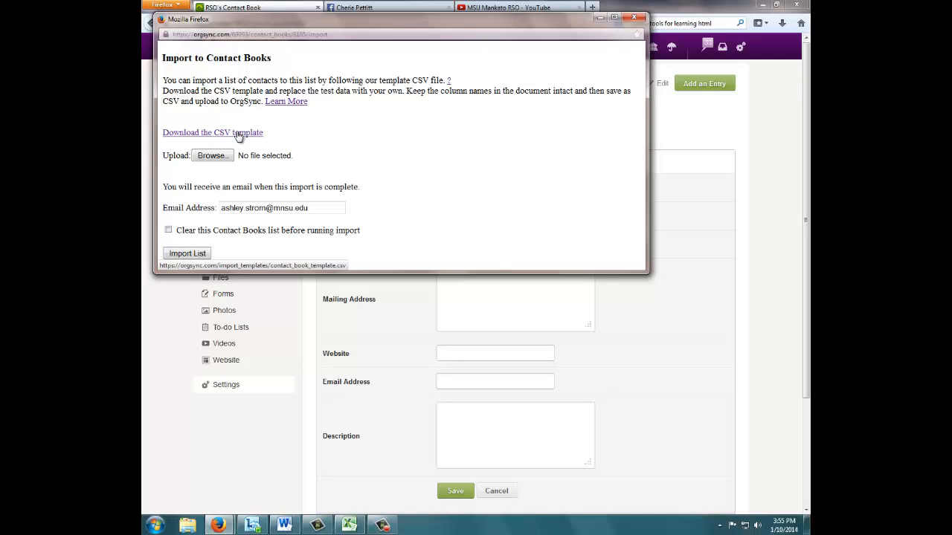
mouse_move(241, 137)
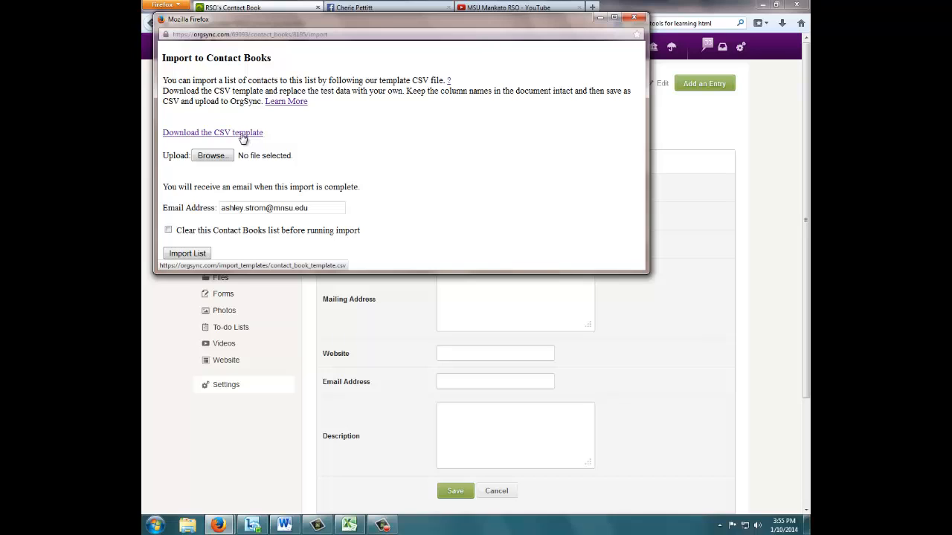
click(212, 132)
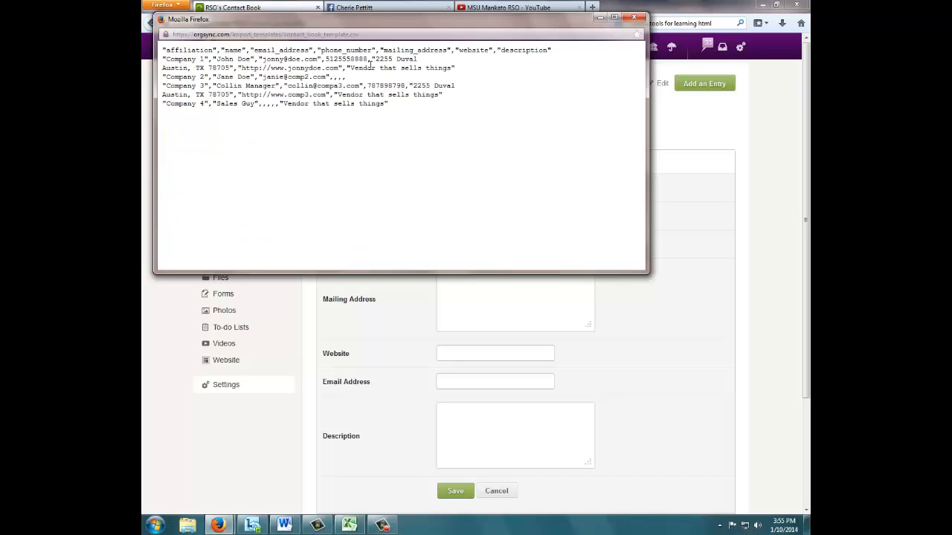
mouse_move(312, 145)
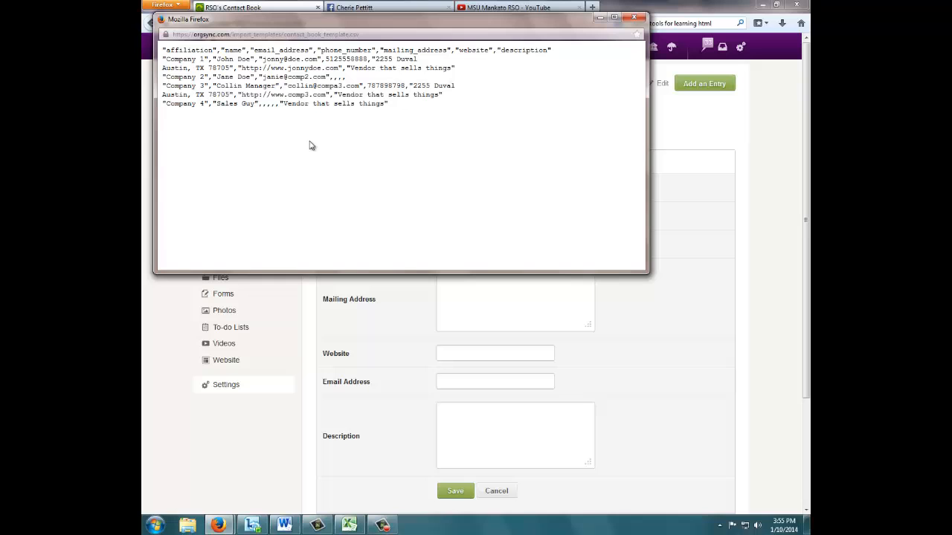
mouse_move(643, 62)
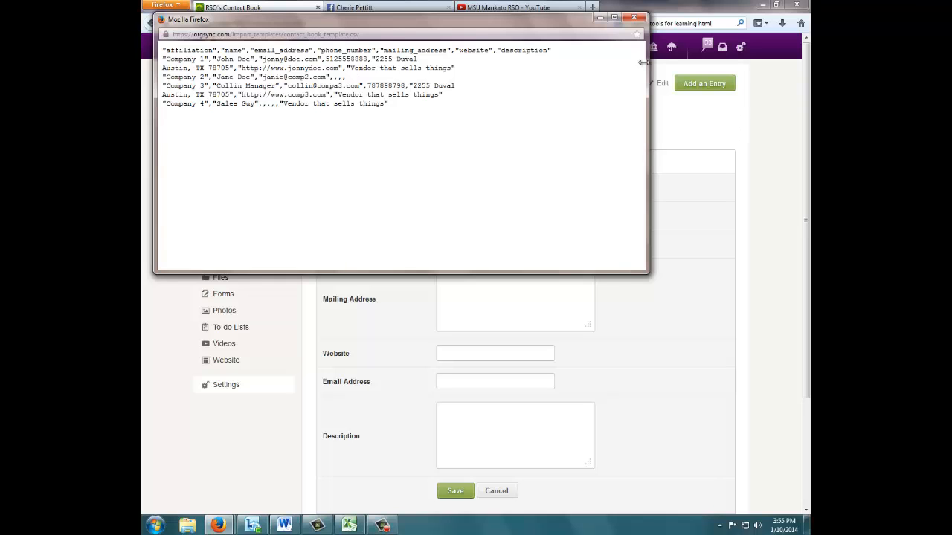
Close the template preview, reopen Import, and cancel saving the CSV template
click(634, 17)
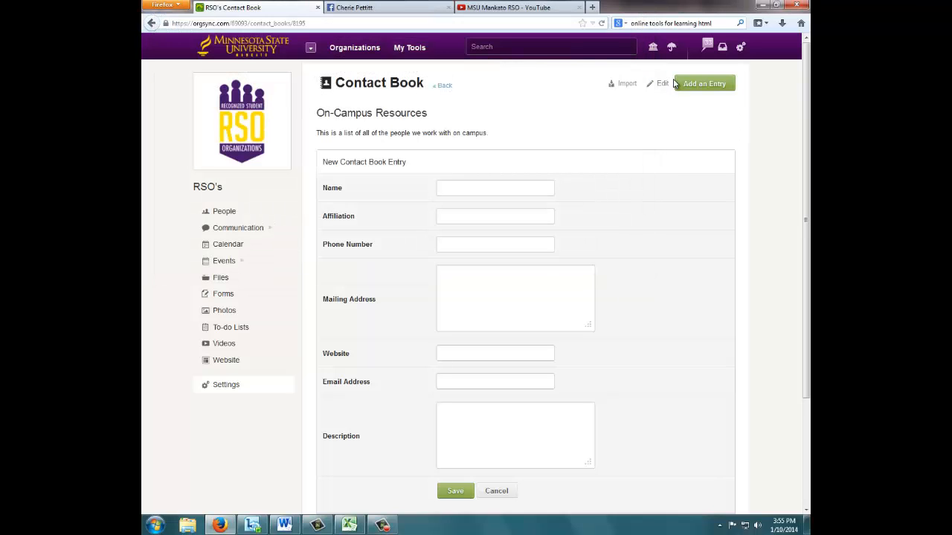
click(623, 83)
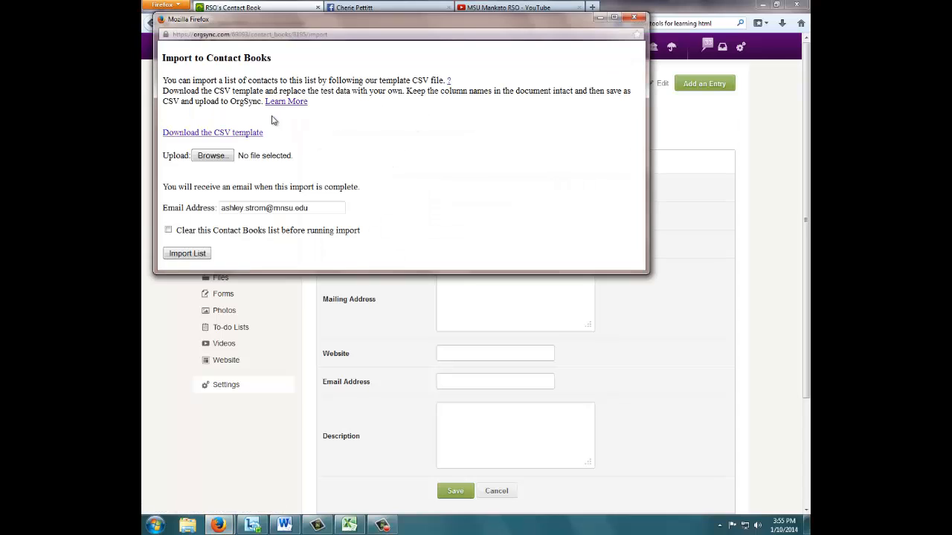
mouse_move(249, 141)
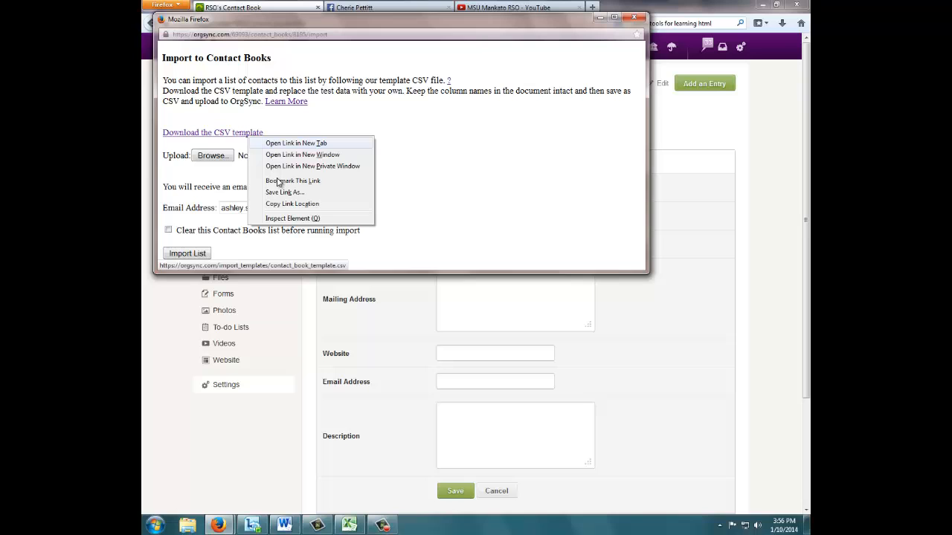
click(285, 192)
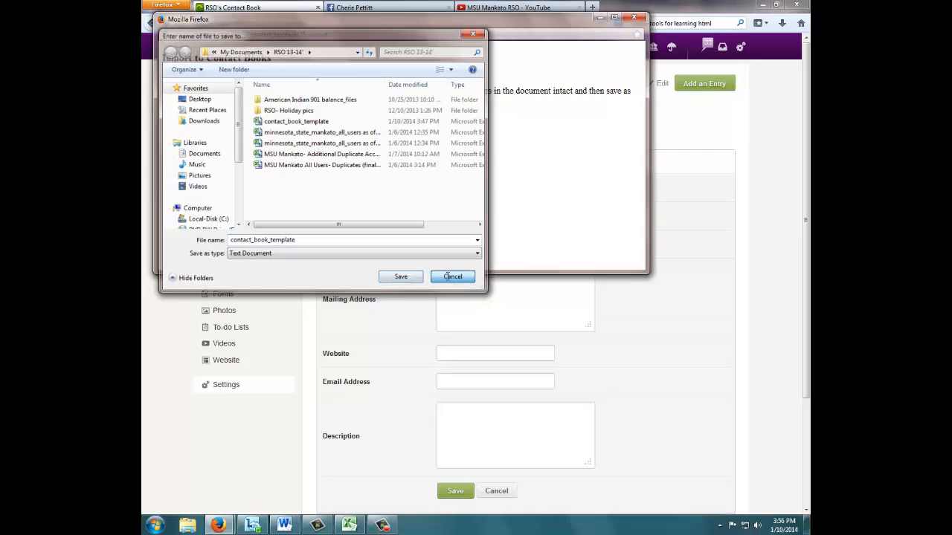
click(452, 276)
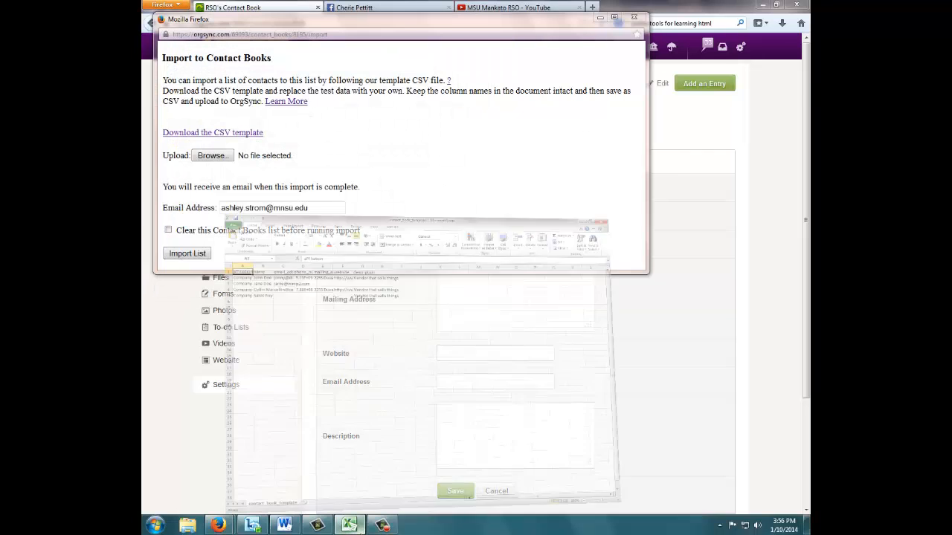
Widen contact_book_template's columns in Excel, then close it and answer the save prompt
click(349, 526)
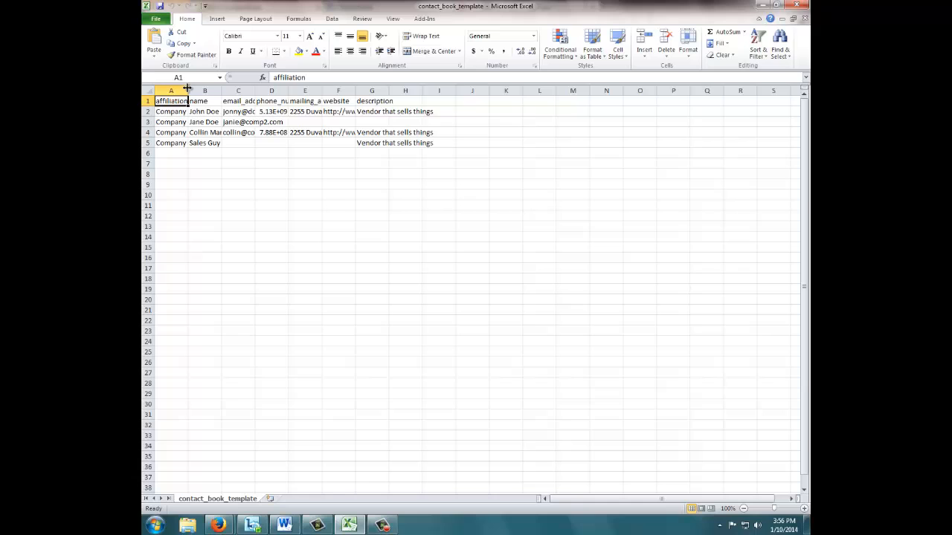
drag(188, 90, 241, 90)
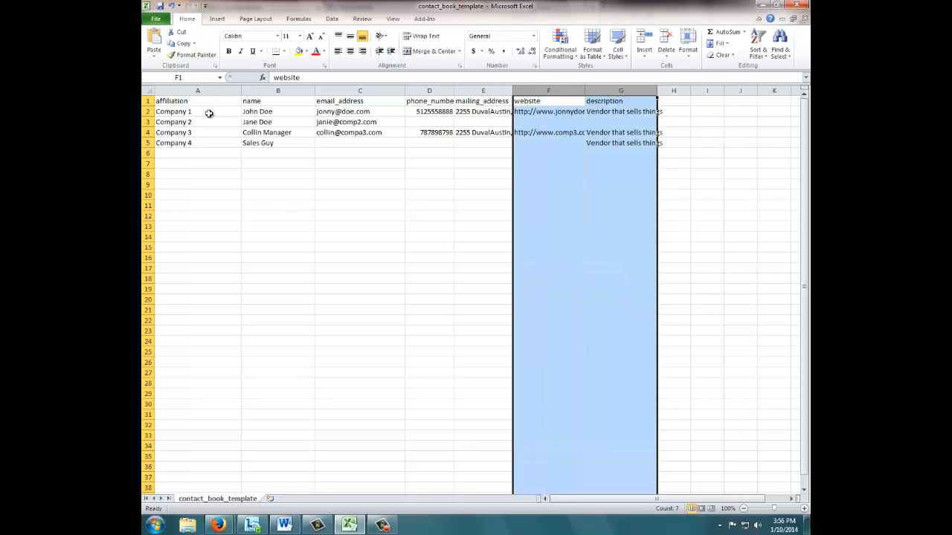
mouse_move(268, 114)
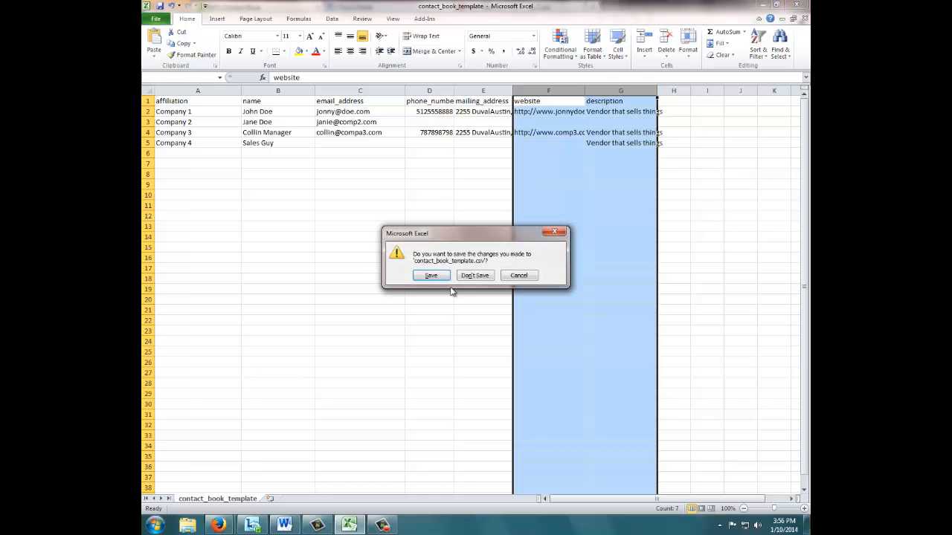
click(430, 275)
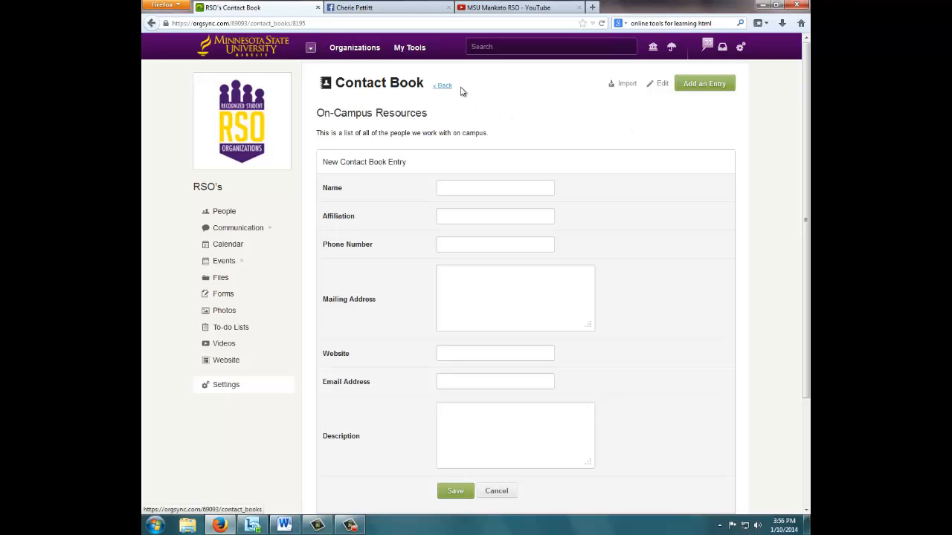
Select contact_book_template.csv in the import window and submit it with Import List
click(622, 82)
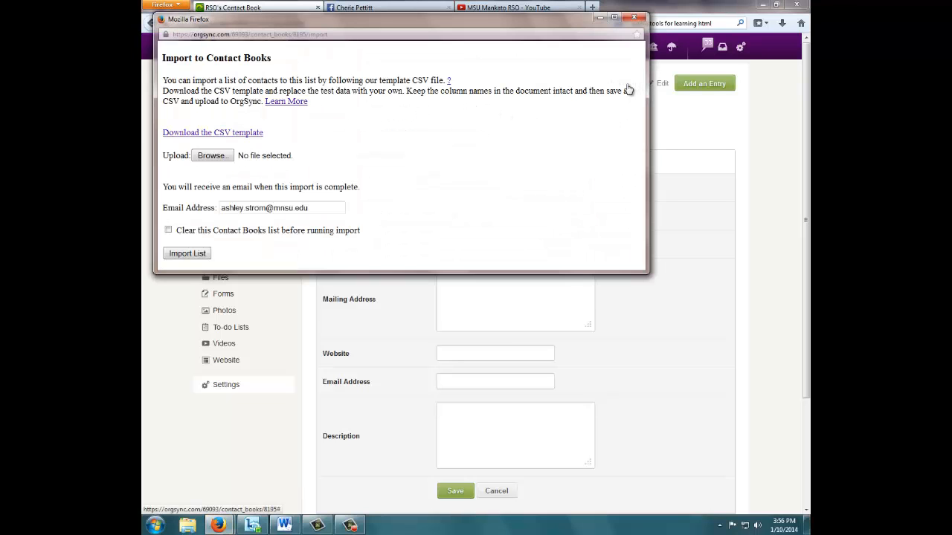
click(212, 155)
text(contact)
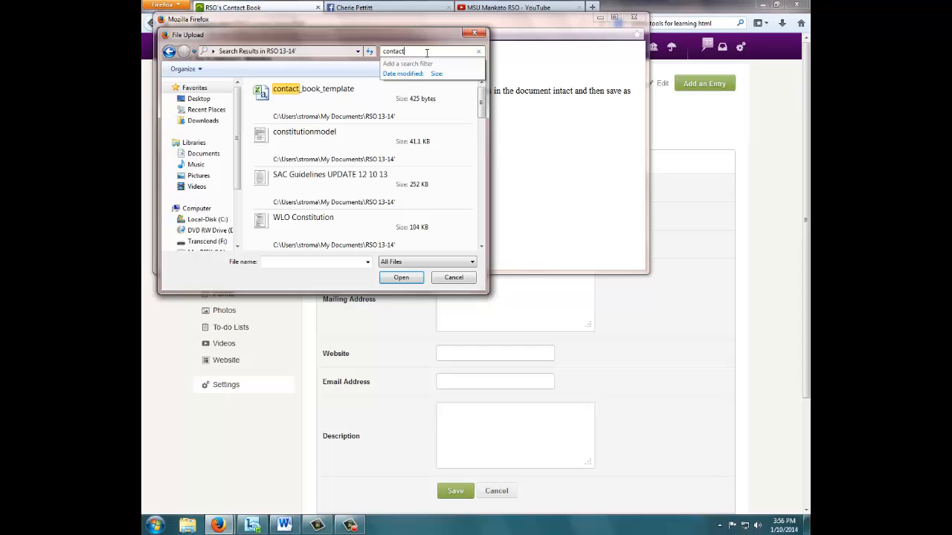
click(401, 277)
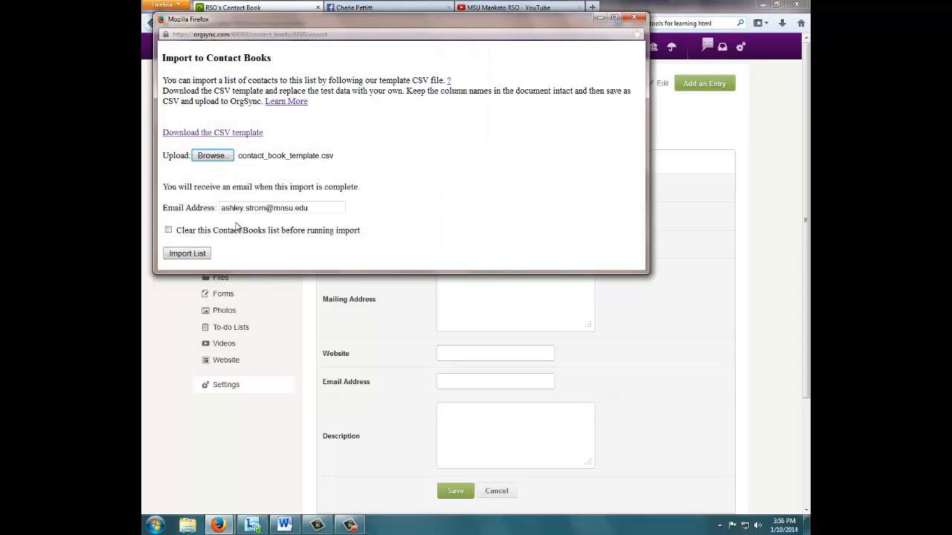
click(186, 252)
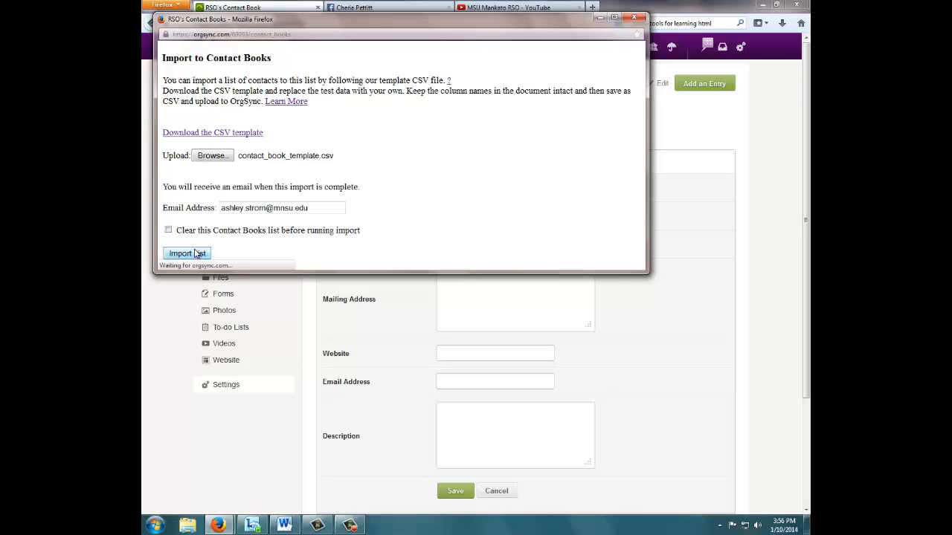
click(186, 253)
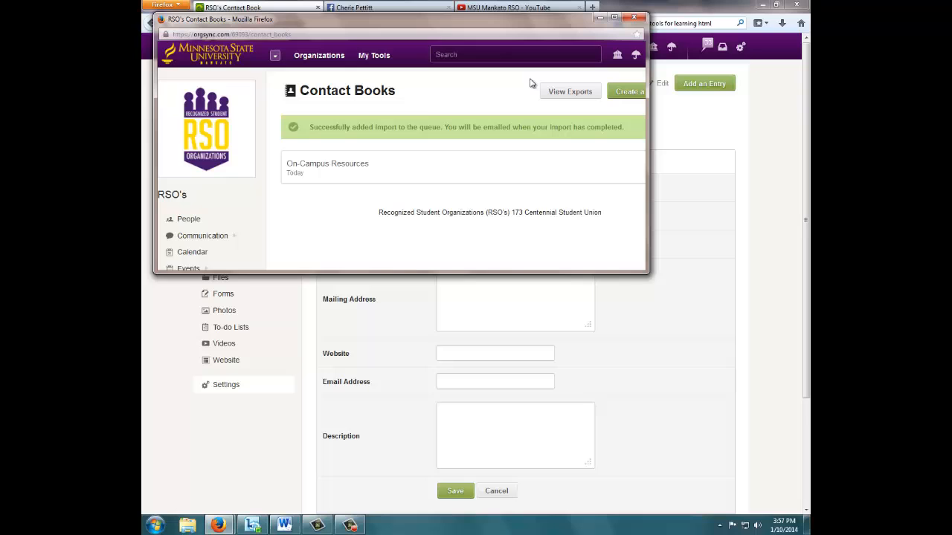
Open On-Campus Resources and expand the Collin Manager and Jane Doe entries
click(327, 164)
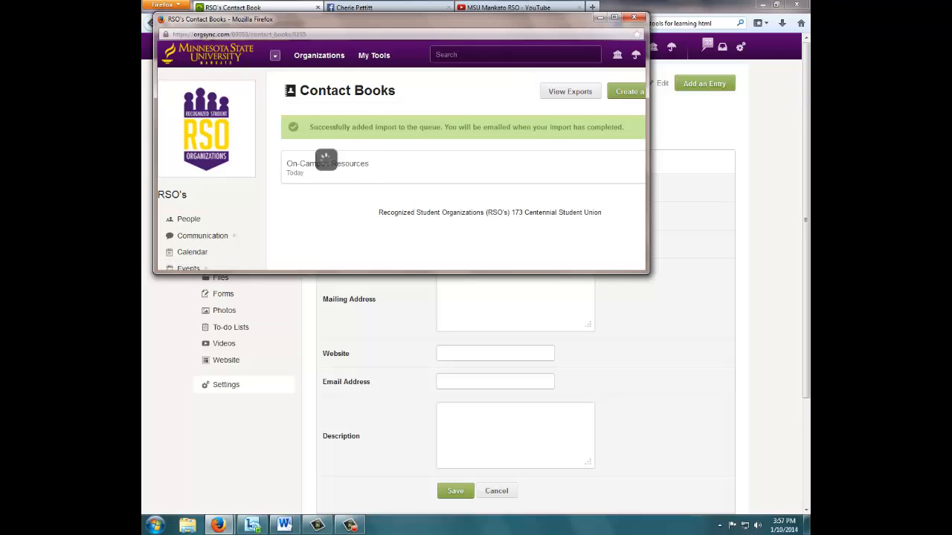
click(327, 164)
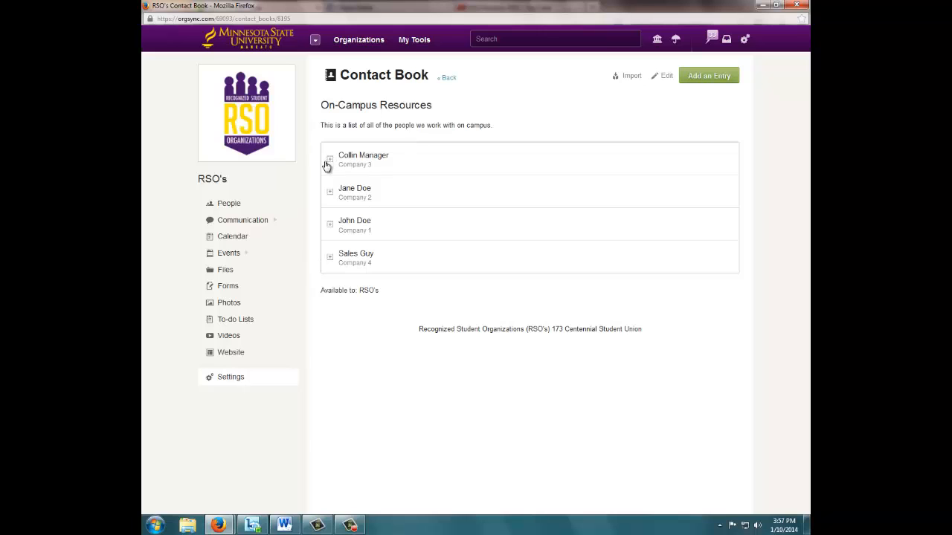
click(329, 159)
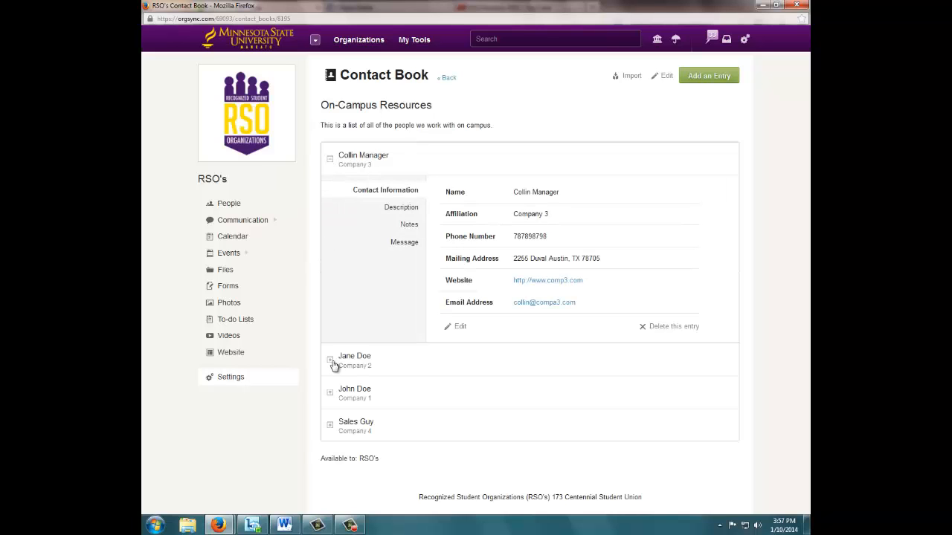
click(330, 360)
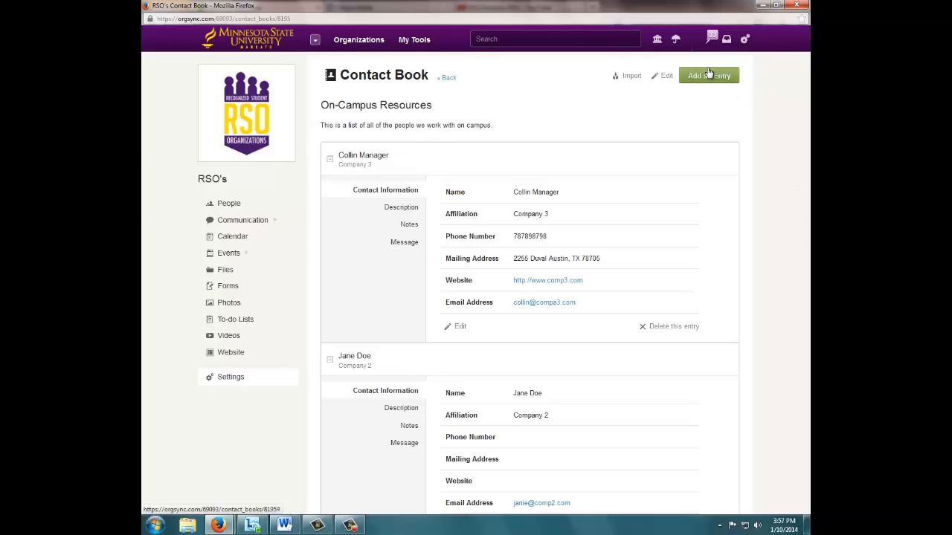
mouse_move(684, 335)
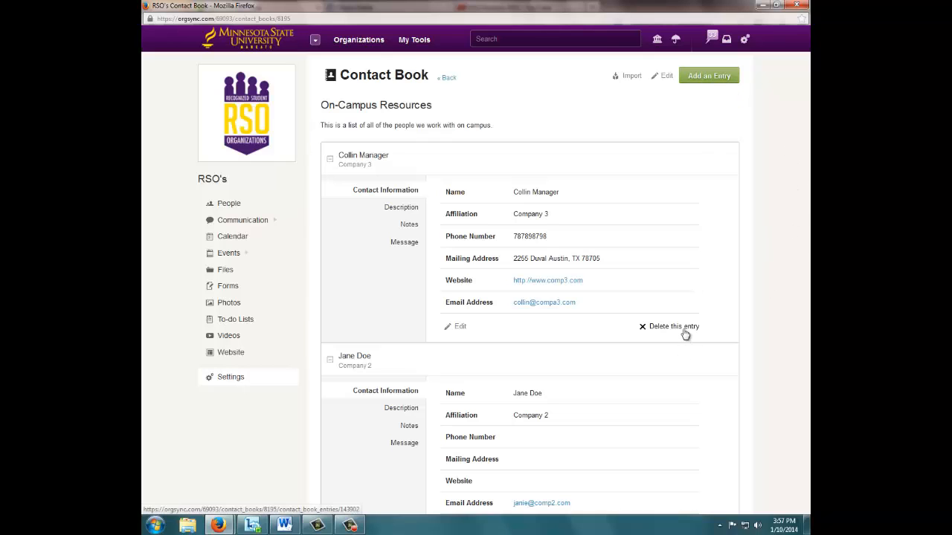
mouse_move(689, 360)
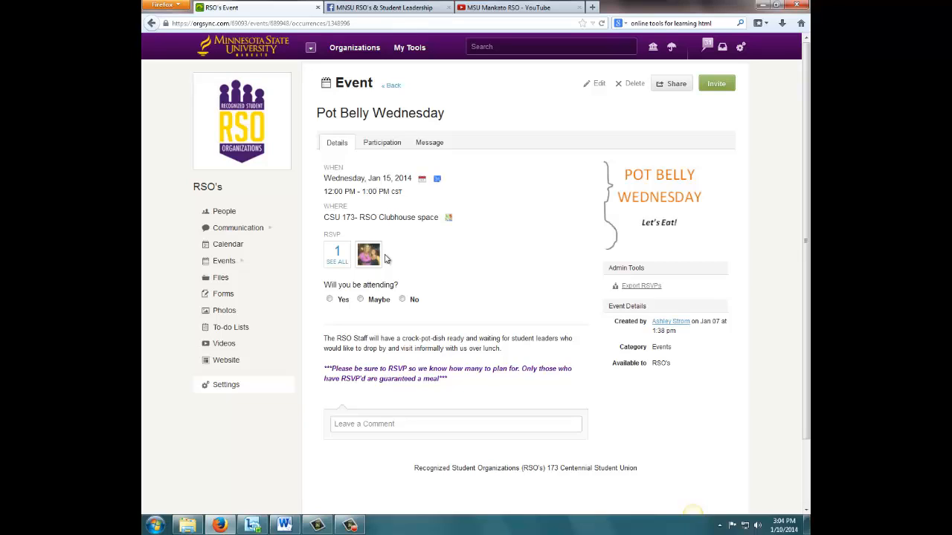
mouse_move(369, 287)
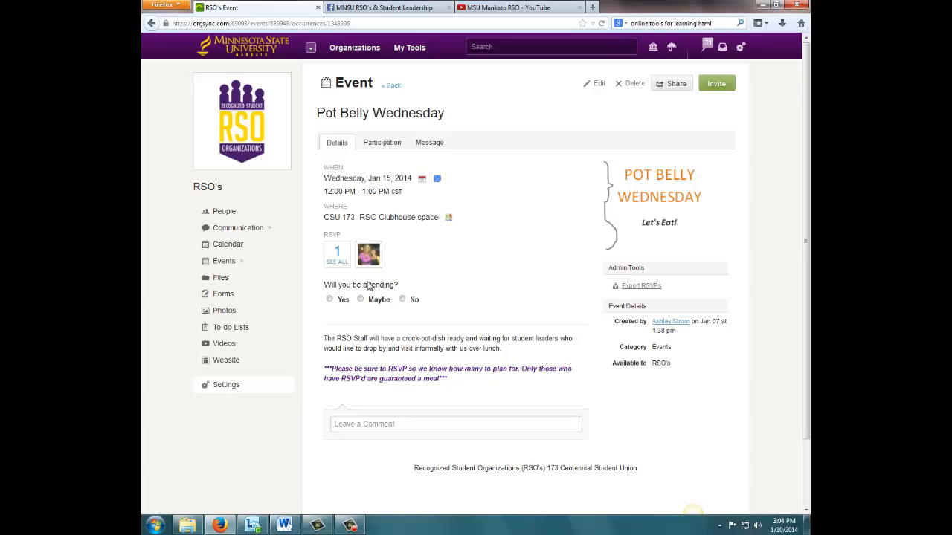
mouse_move(370, 286)
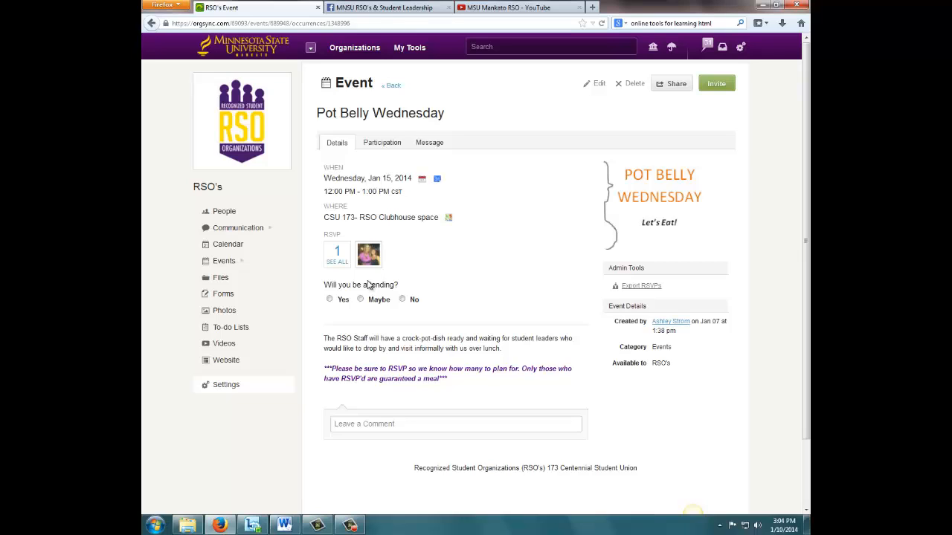
Return to the upcoming events list from the Pot Belly Wednesday page
click(391, 85)
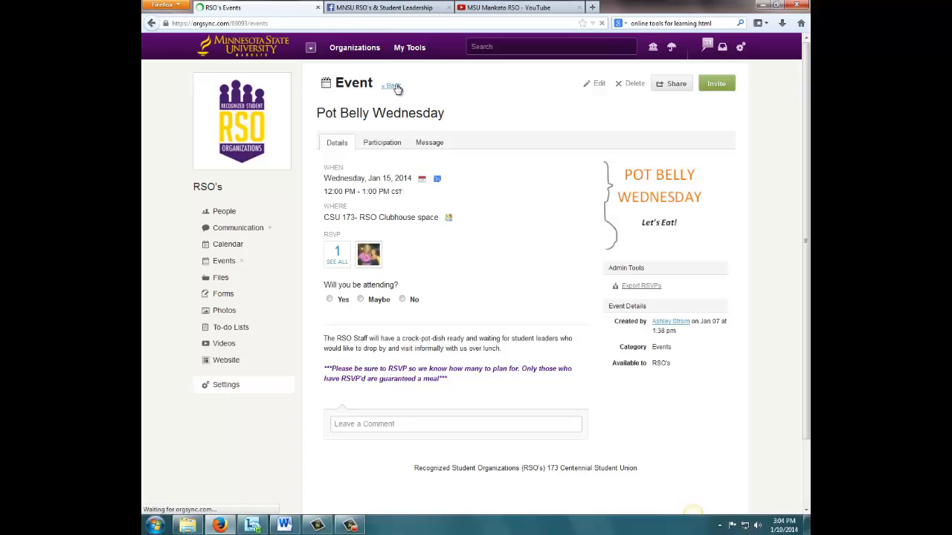
Open the March 19 Pot Belly Wednesday event for editing
click(390, 85)
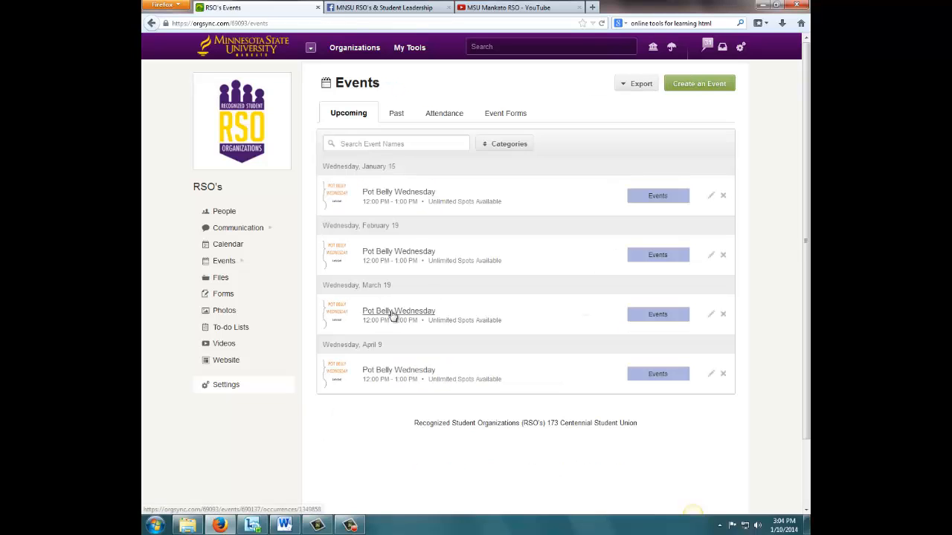
click(399, 311)
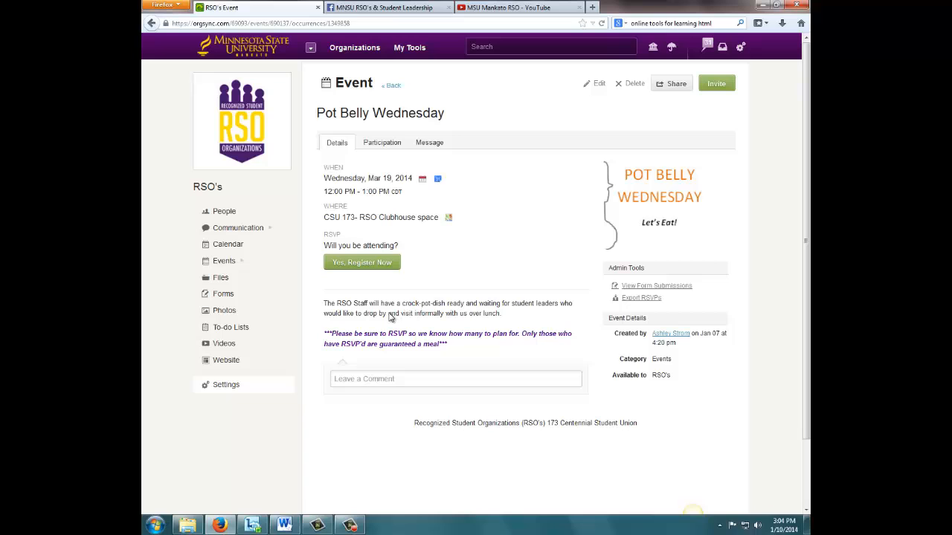
mouse_move(599, 83)
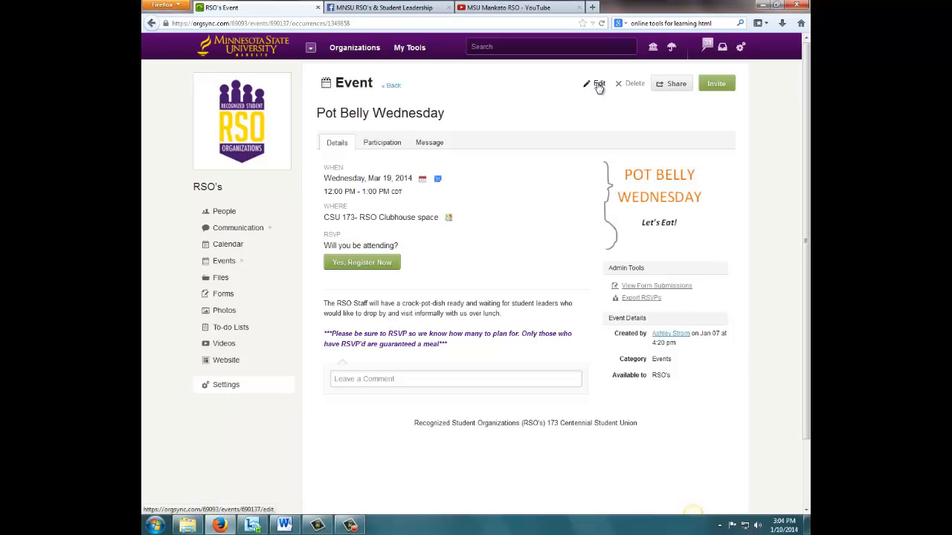
click(600, 83)
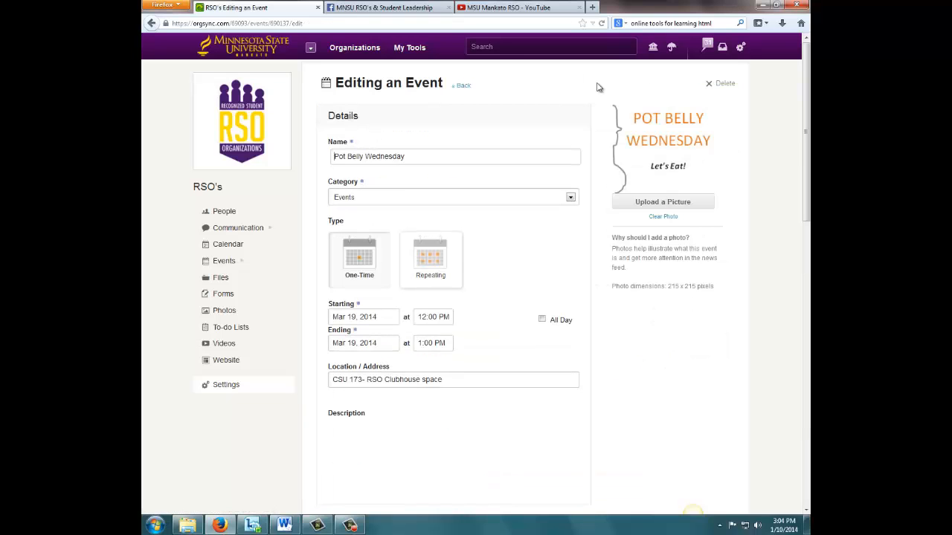
scroll(down, 3)
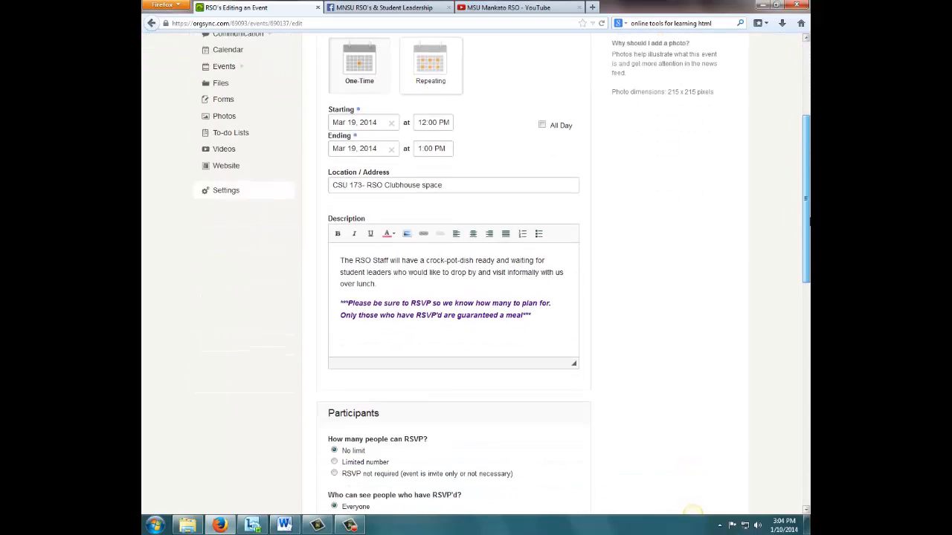
scroll(down, 3)
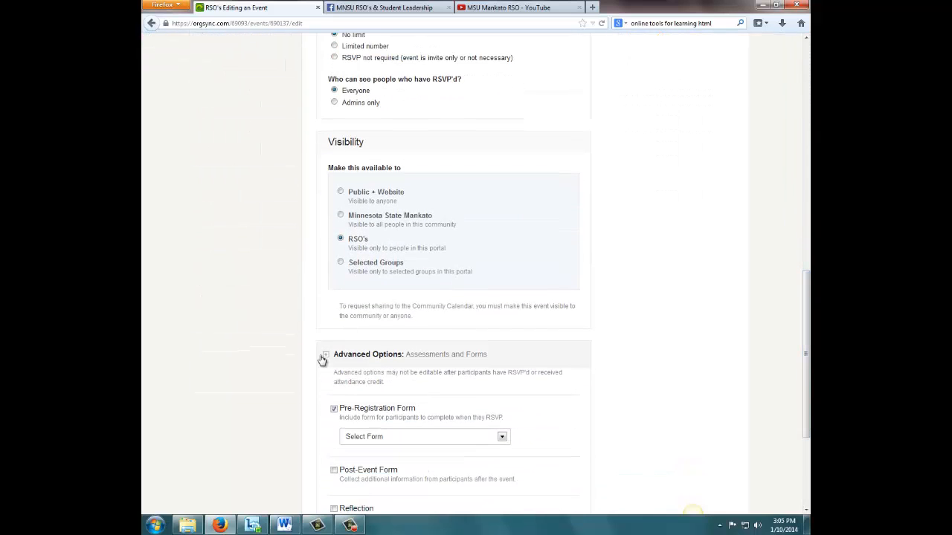
Require the Crock Pot Meal Choice- March pre-registration form and update the event
click(325, 354)
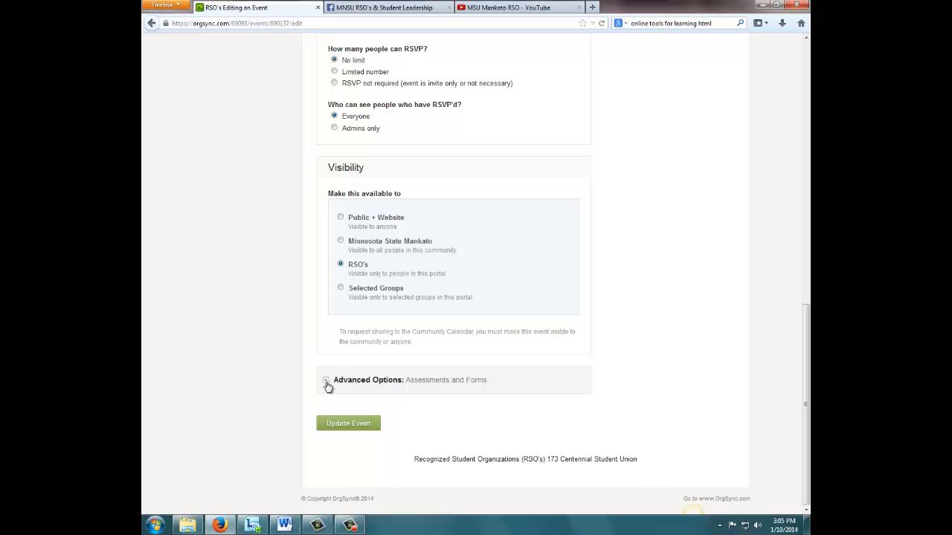
click(326, 380)
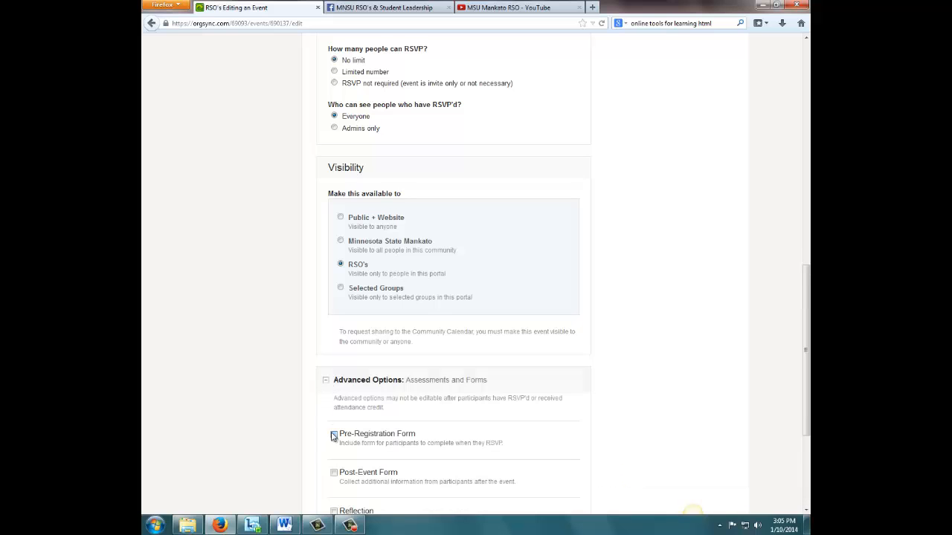
click(334, 435)
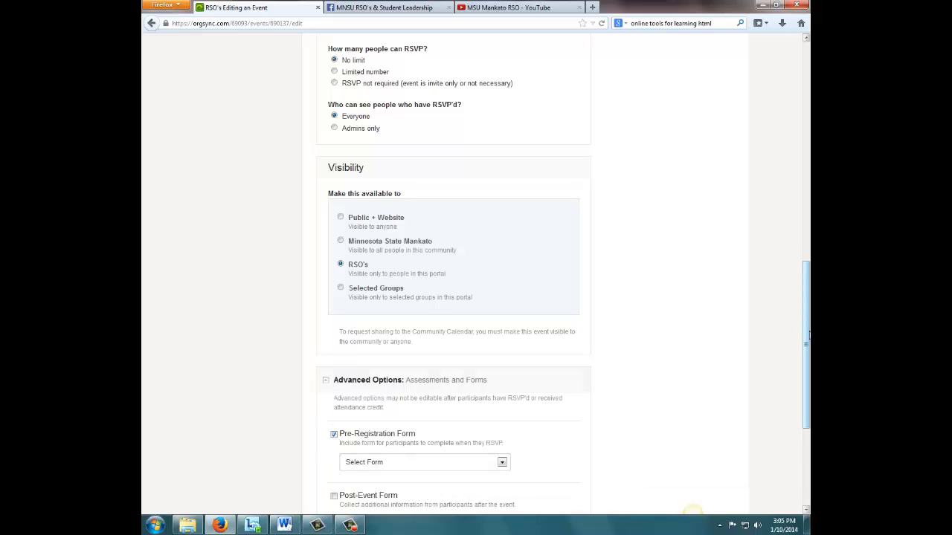
scroll(down, 3)
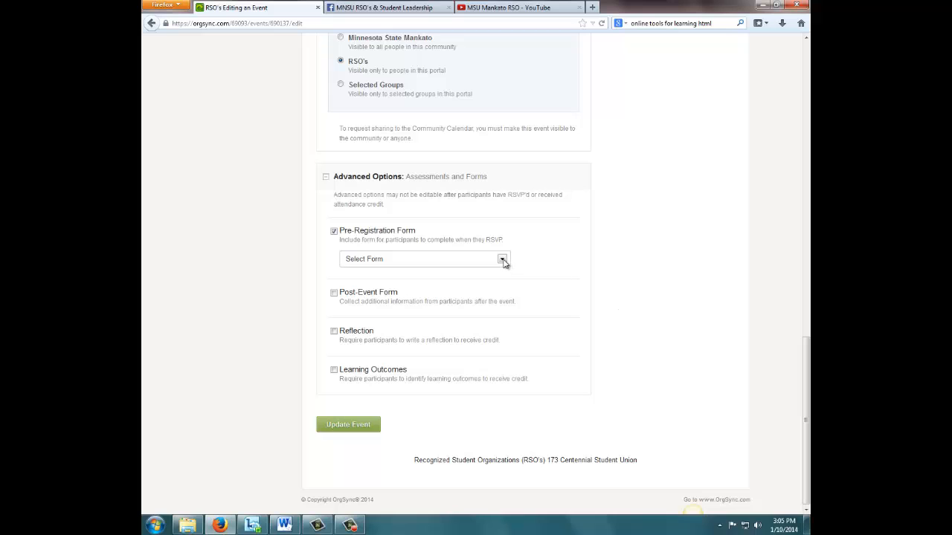
click(502, 259)
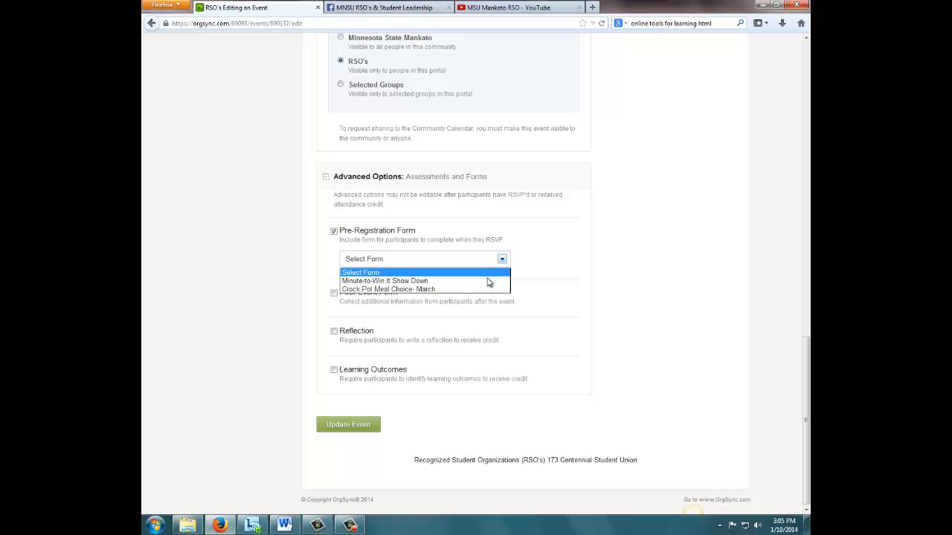
mouse_move(372, 289)
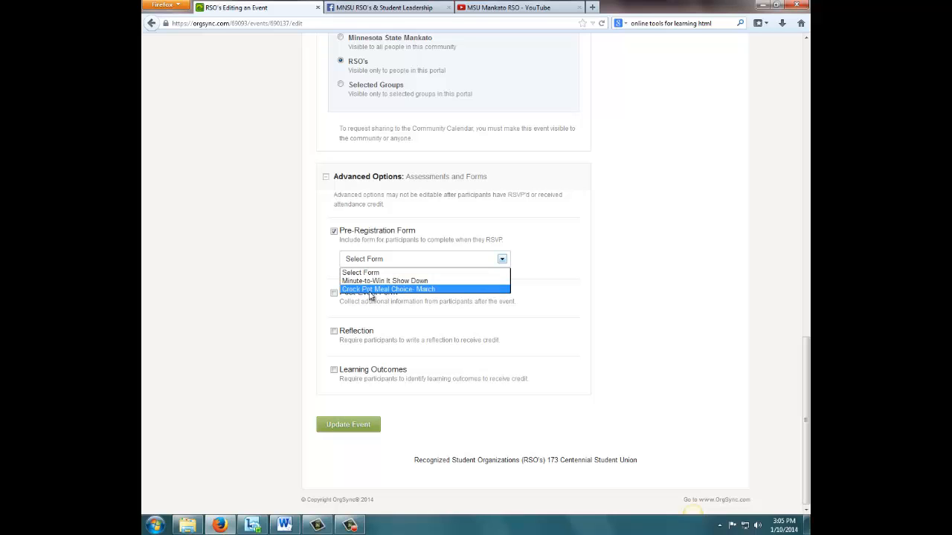
click(388, 288)
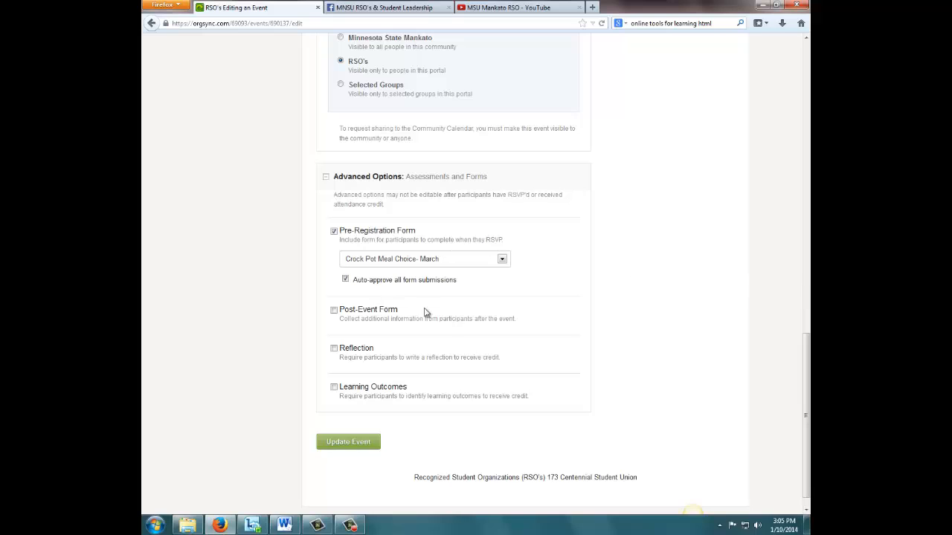
click(348, 442)
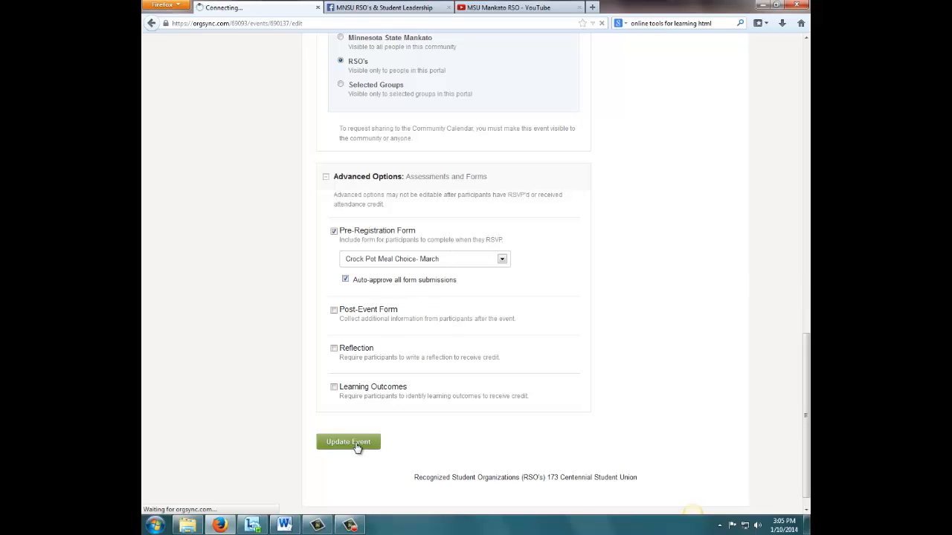
click(348, 441)
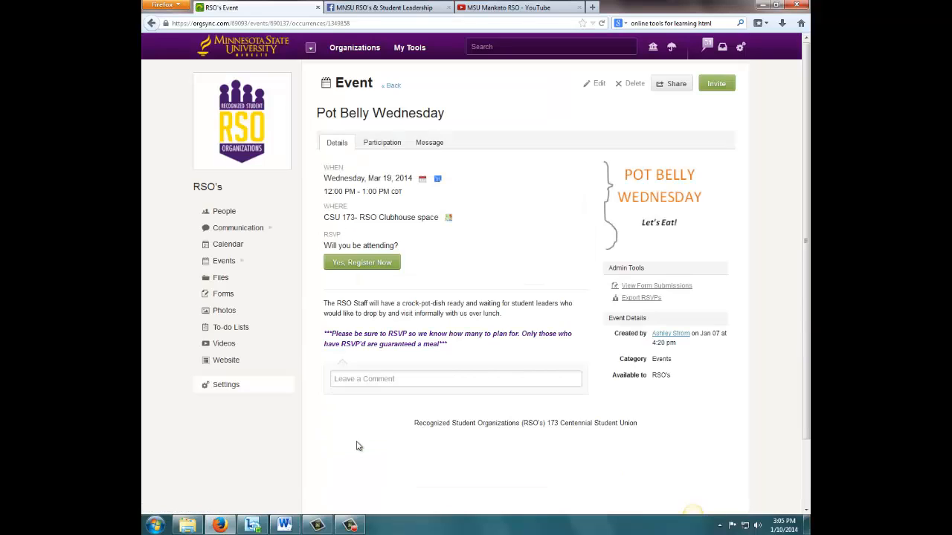
mouse_move(362, 262)
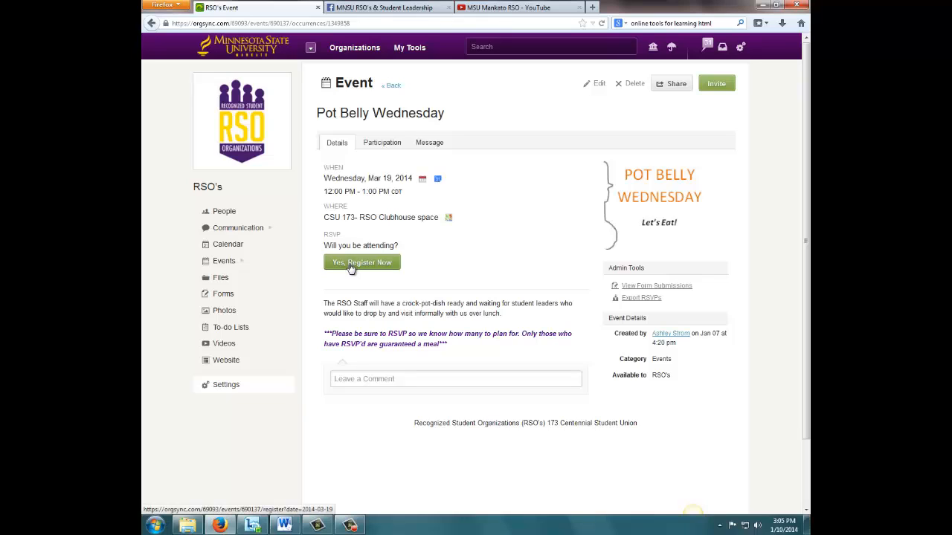
mouse_move(504, 277)
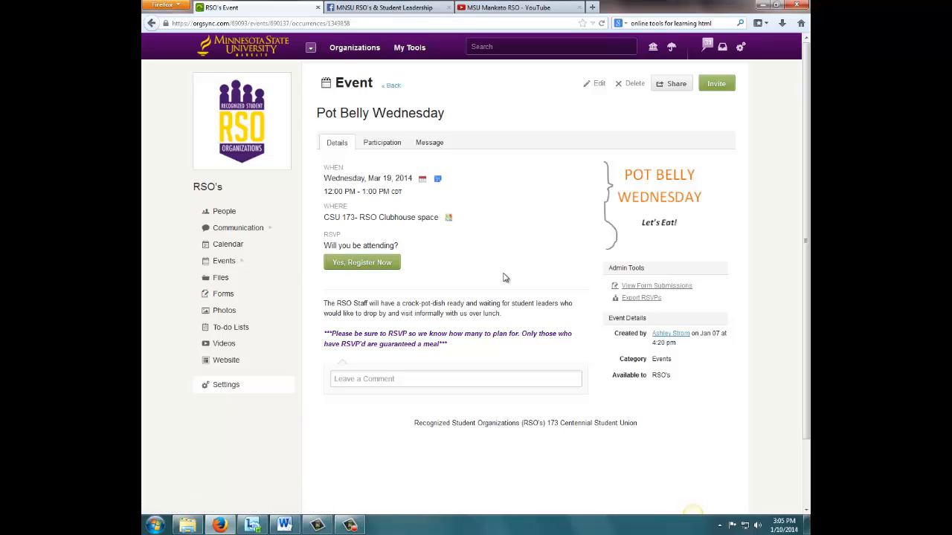
Register for March Pot Belly Wednesday, voting Chicken on the crock pot form, and finish
click(362, 263)
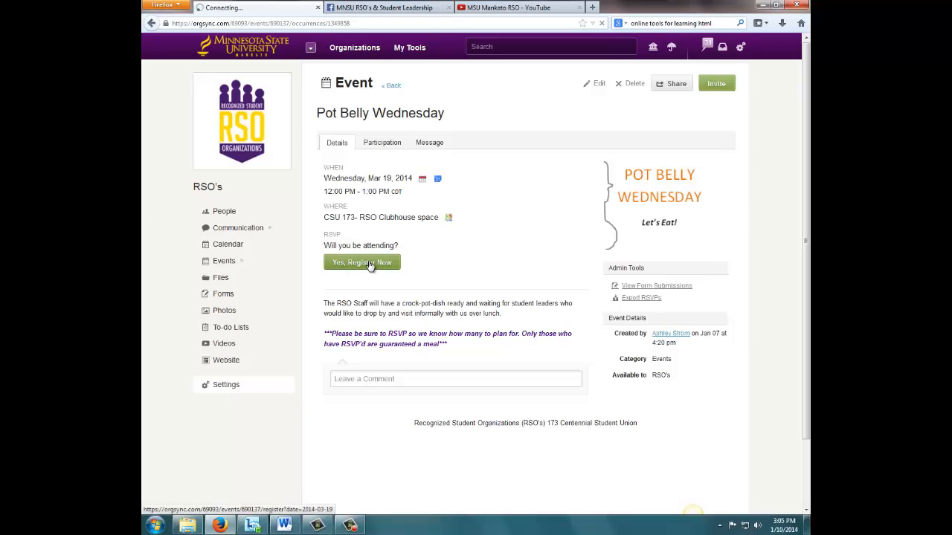
click(362, 263)
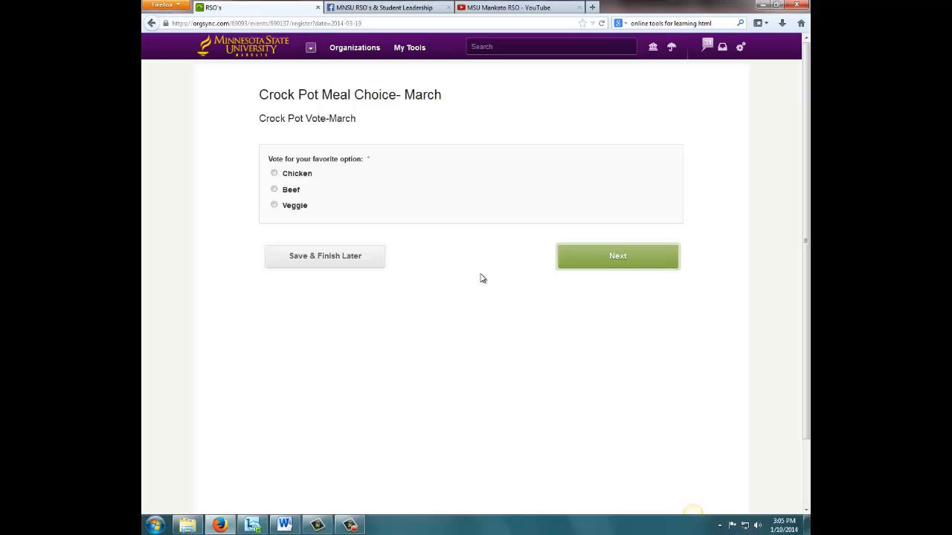
mouse_move(483, 278)
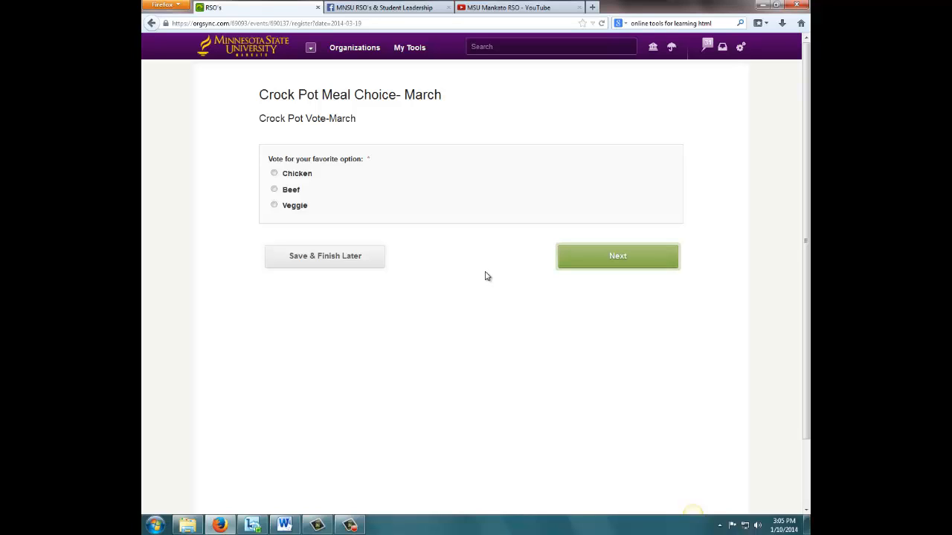
mouse_move(335, 192)
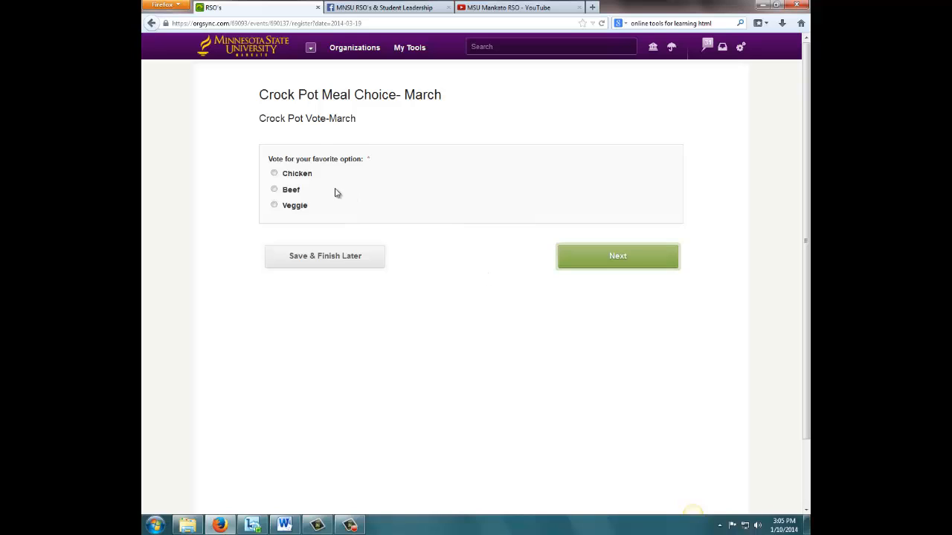
click(273, 173)
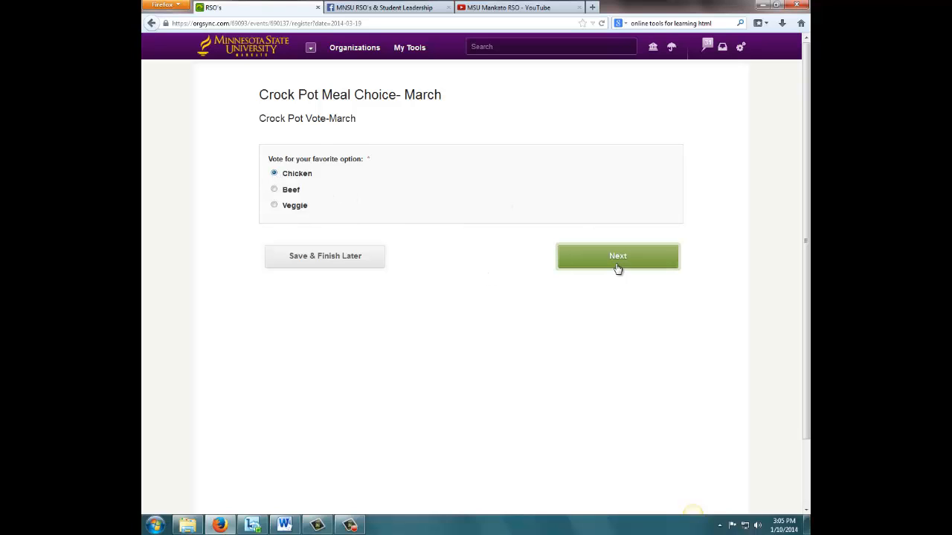
click(617, 256)
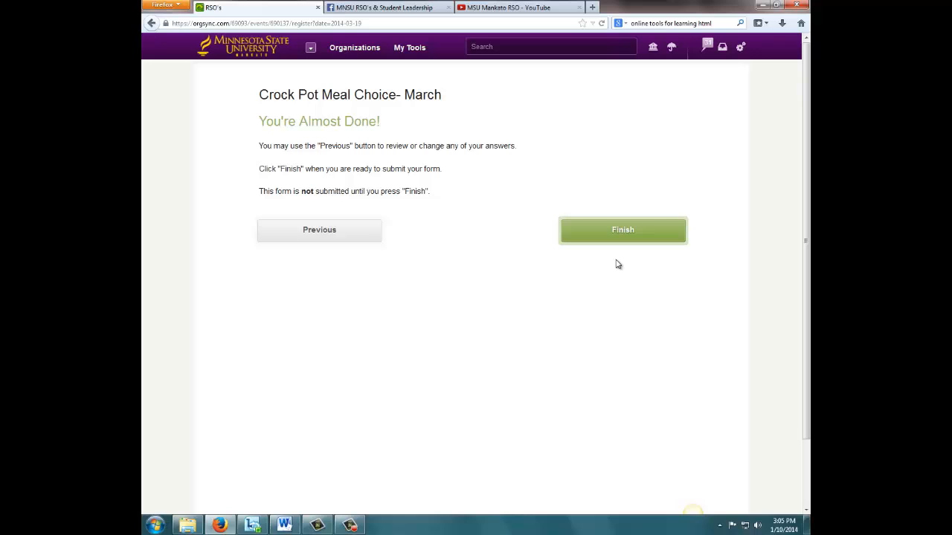
click(622, 230)
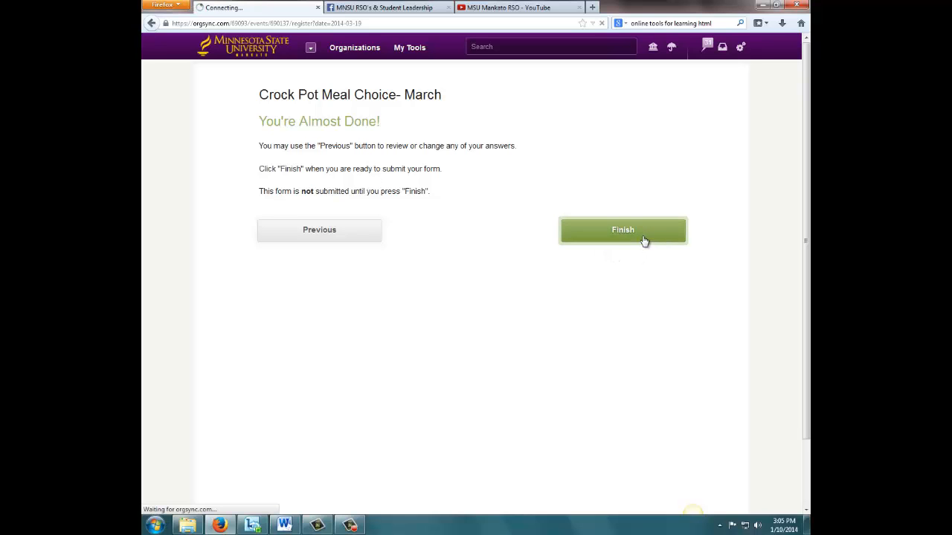
Reopen the March 19 Pot Belly Wednesday event from the Events List
click(622, 230)
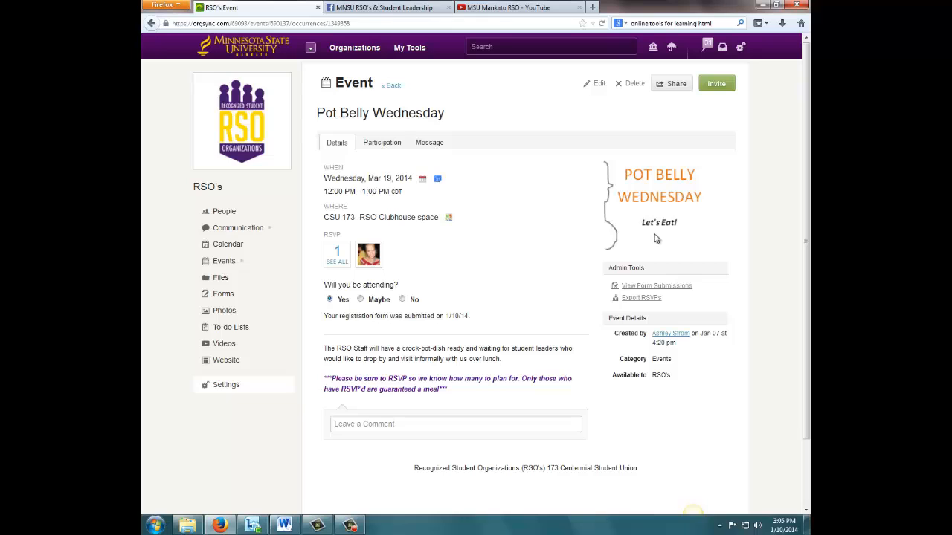
mouse_move(690, 280)
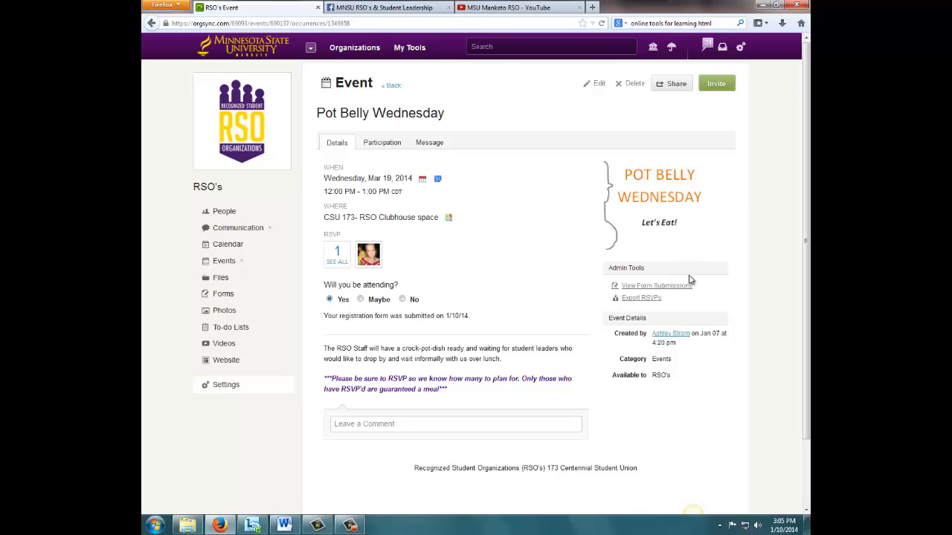
mouse_move(682, 306)
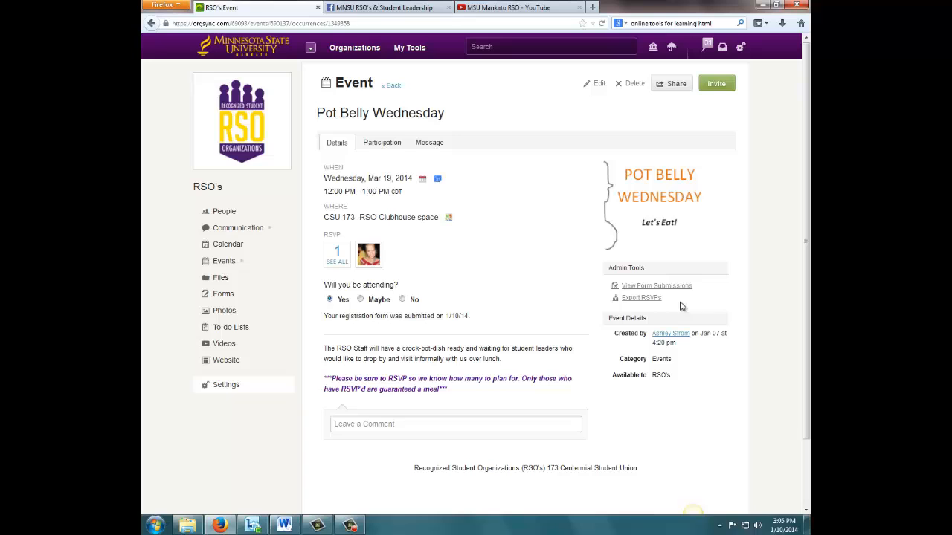
click(223, 260)
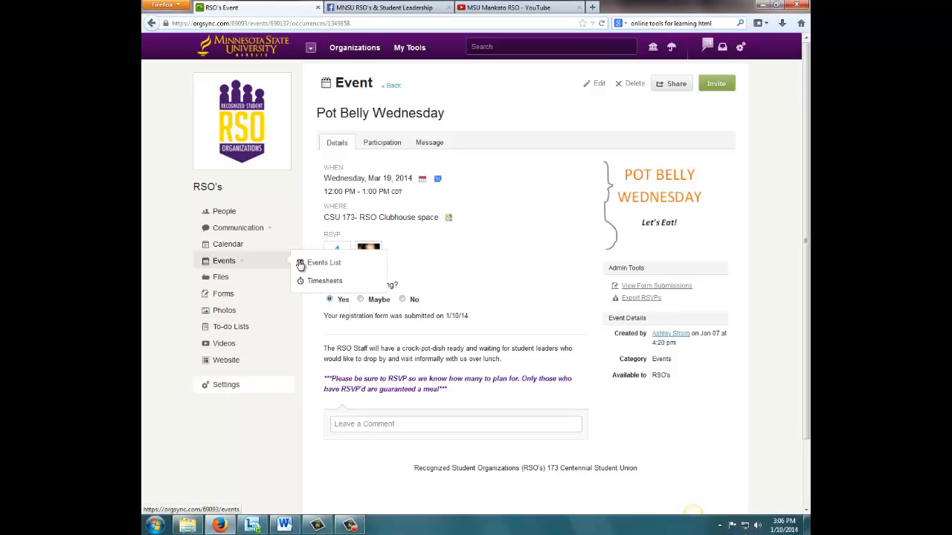
click(324, 262)
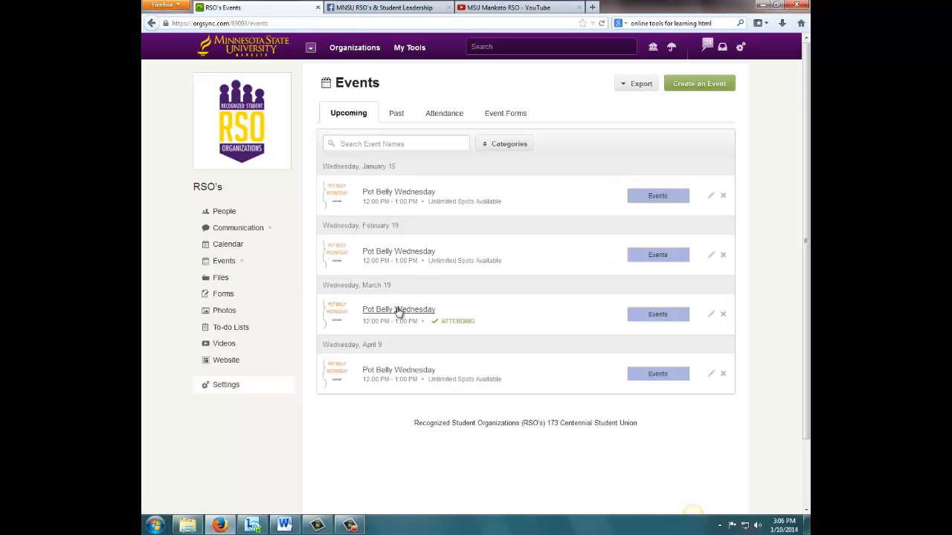
click(398, 310)
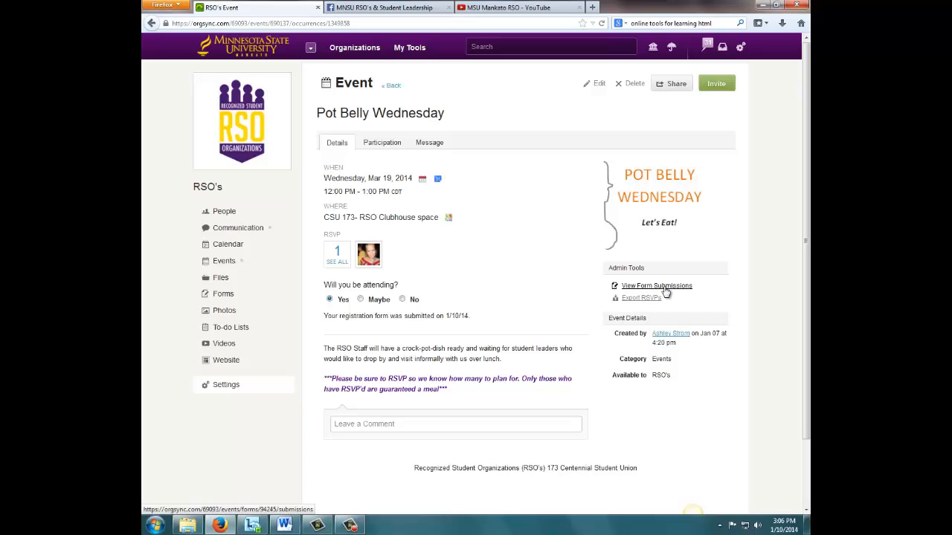
Open the Crock Pot Meal Choice- March submissions and export them as PDFs
click(656, 286)
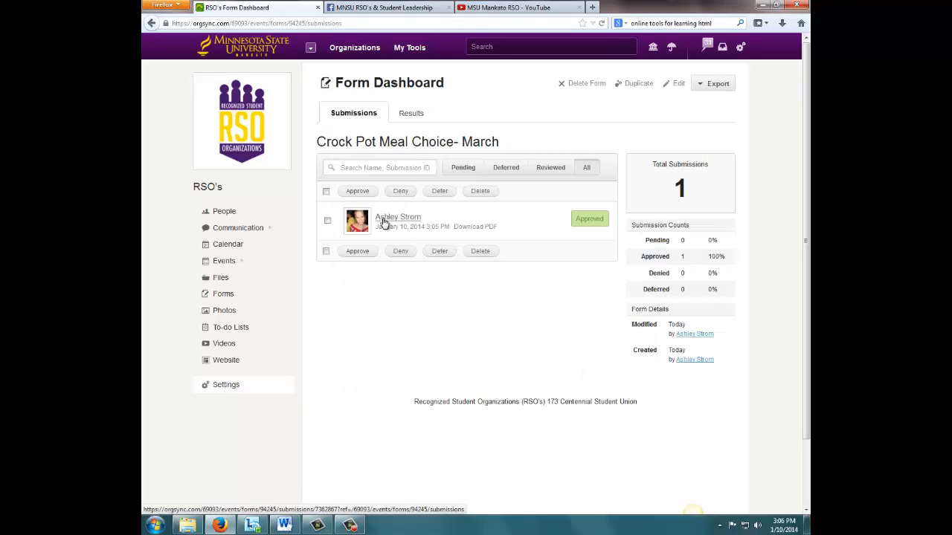
click(397, 217)
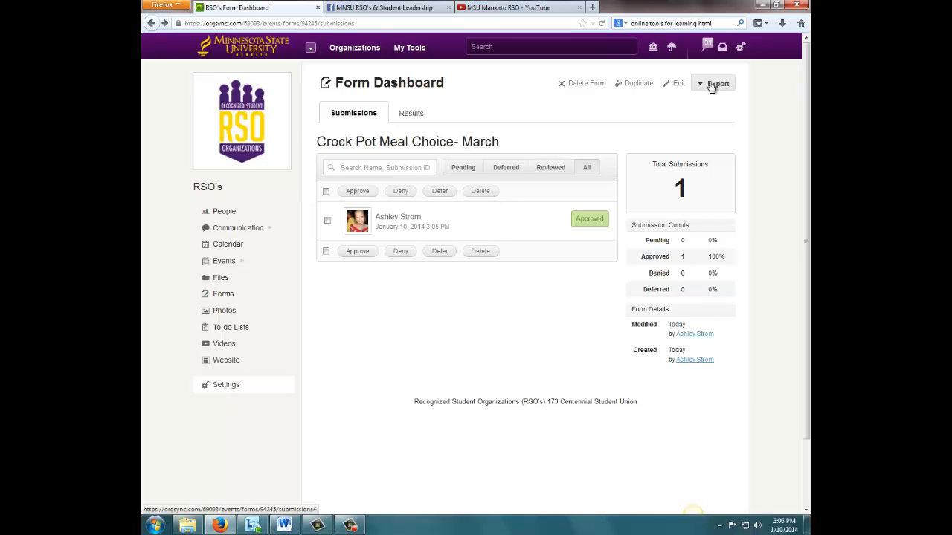
mouse_move(468, 495)
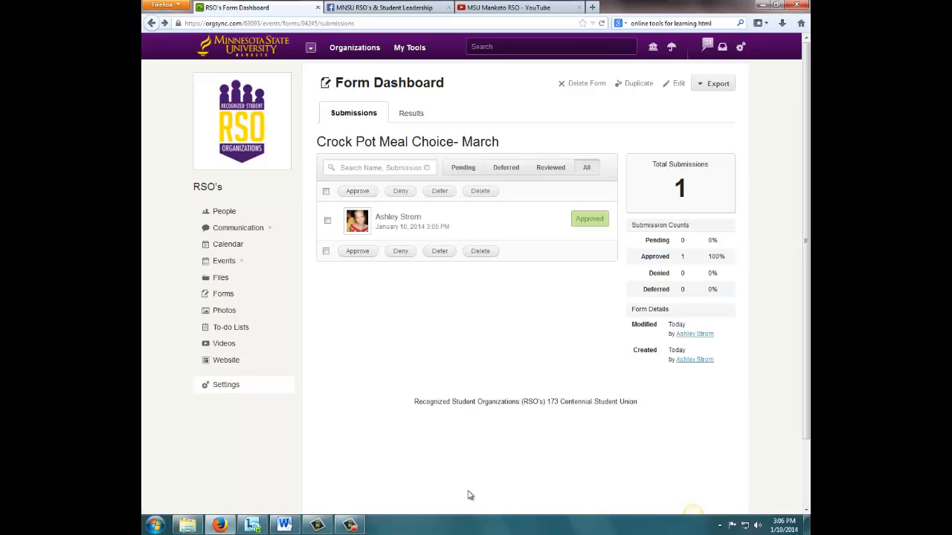
click(716, 83)
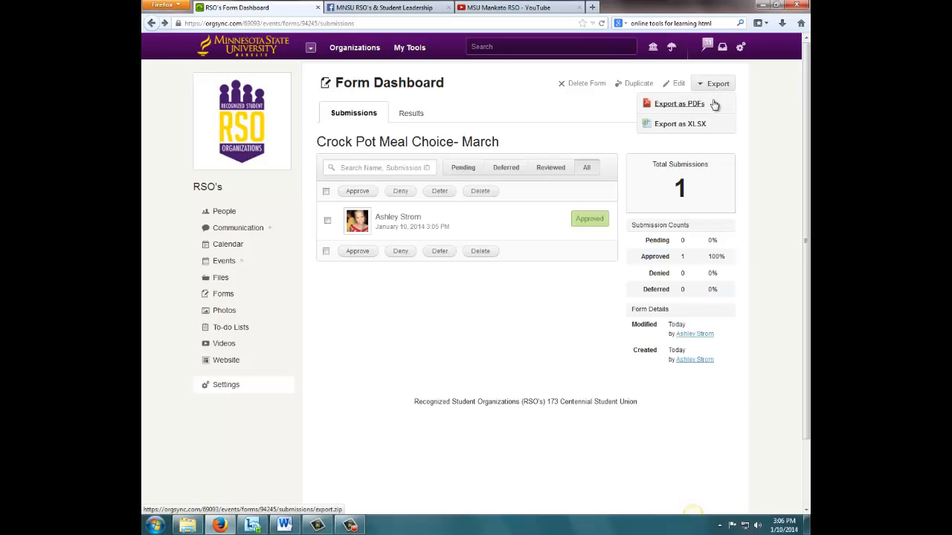
click(678, 103)
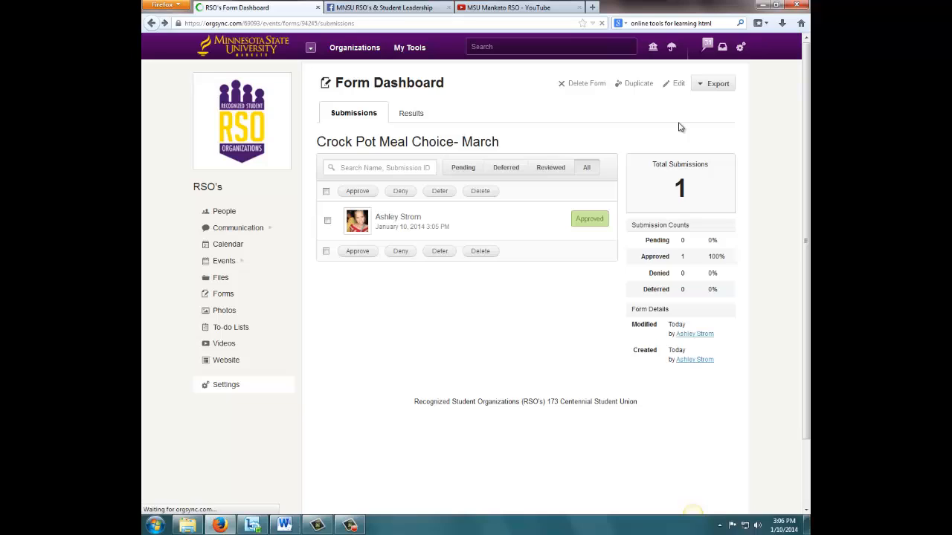
click(713, 83)
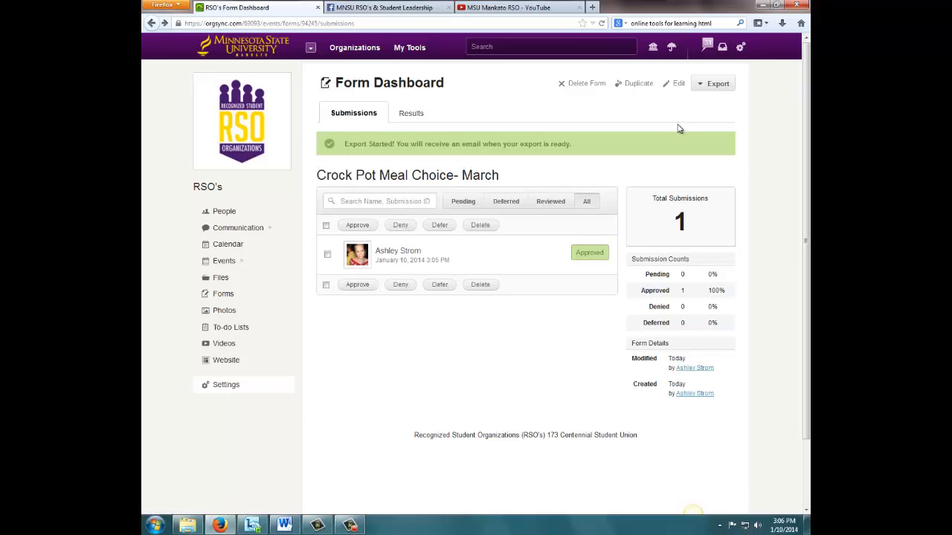